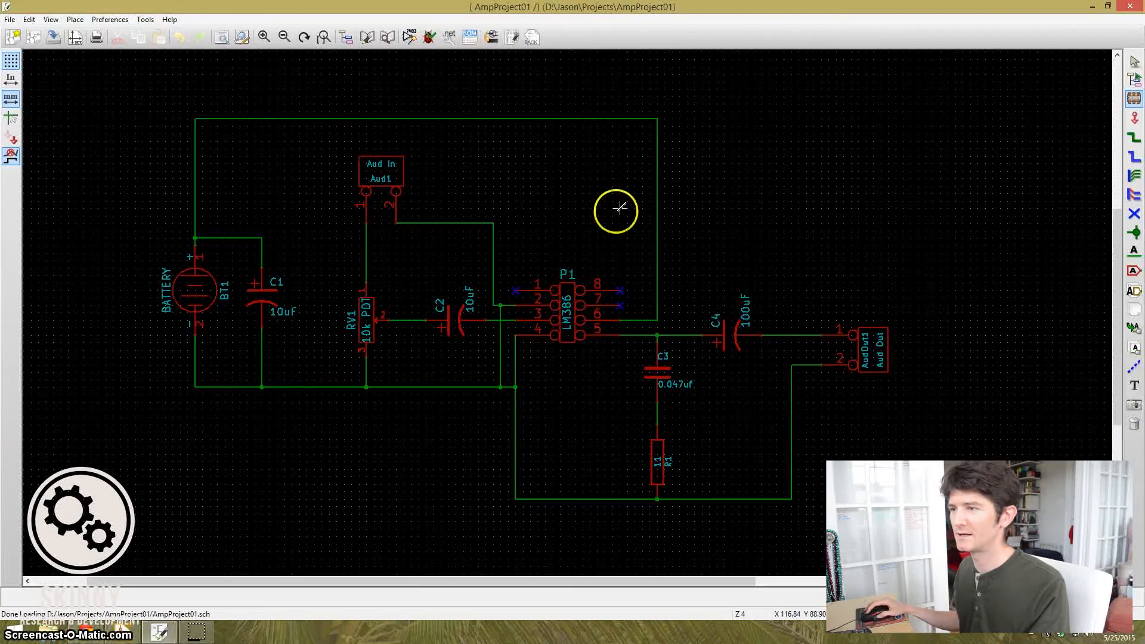
pyautogui.moveTo(963, 276)
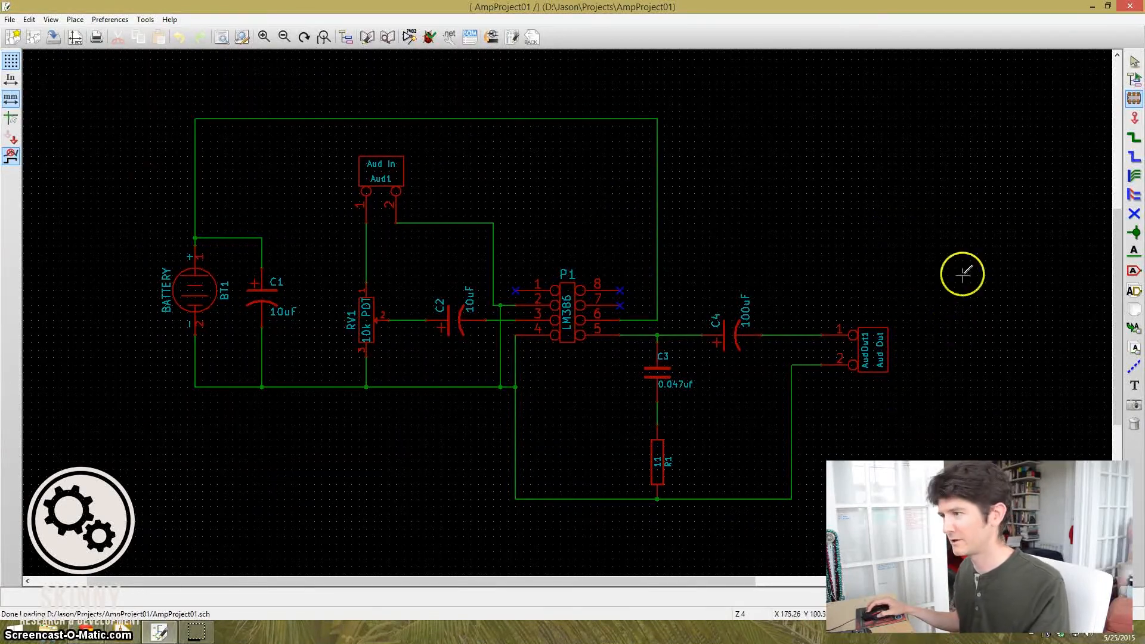
pyautogui.moveTo(512, 314)
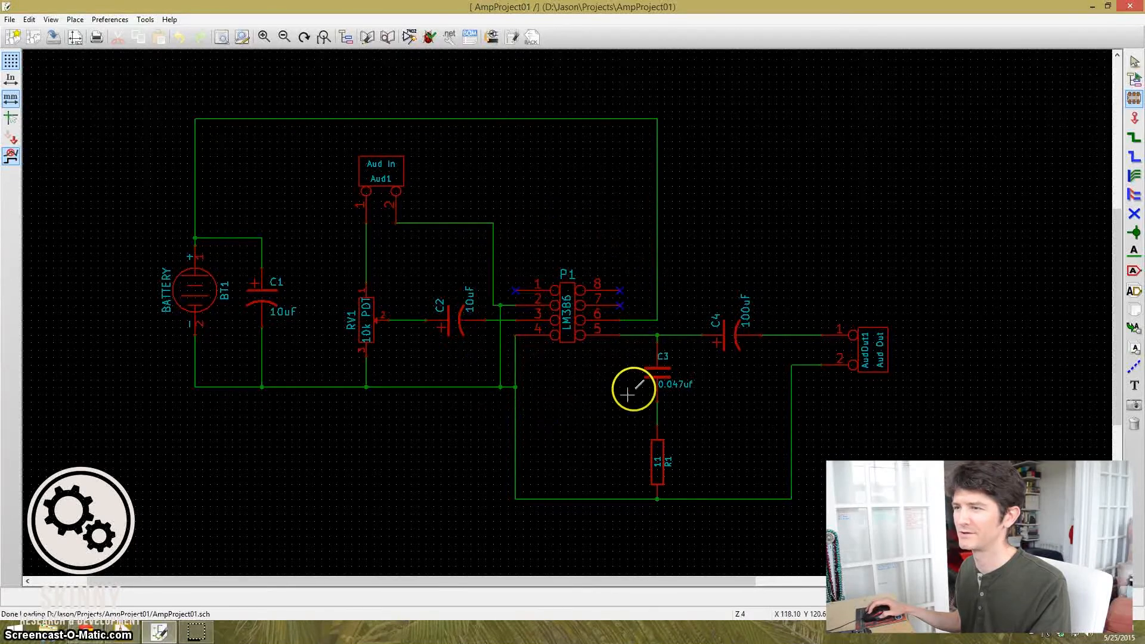
pyautogui.moveTo(584, 334)
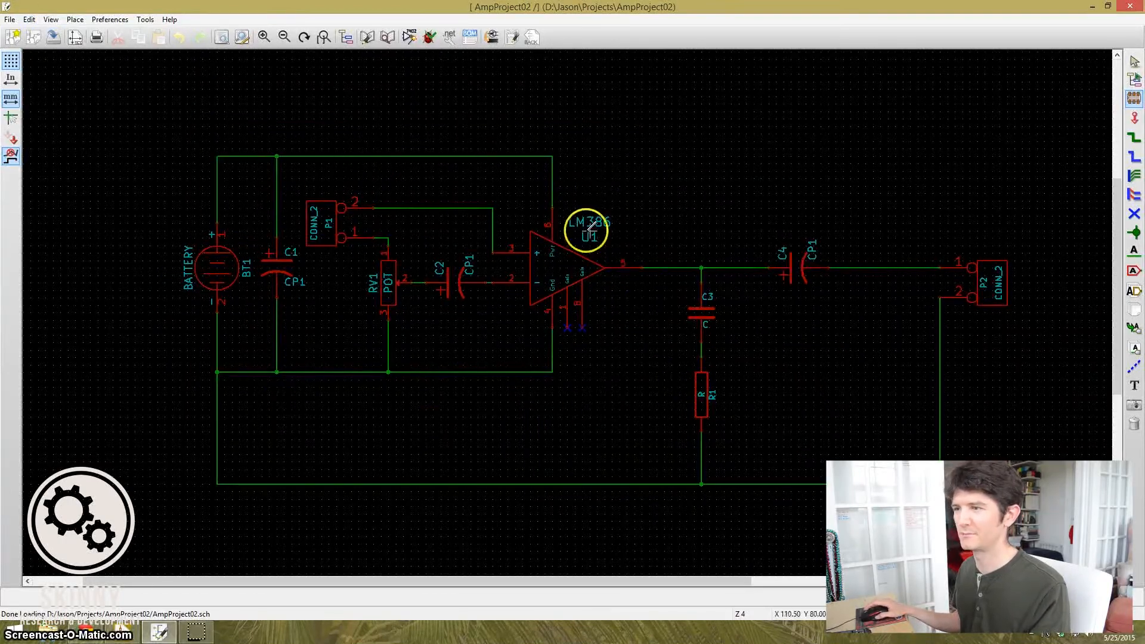
pyautogui.moveTo(577, 281)
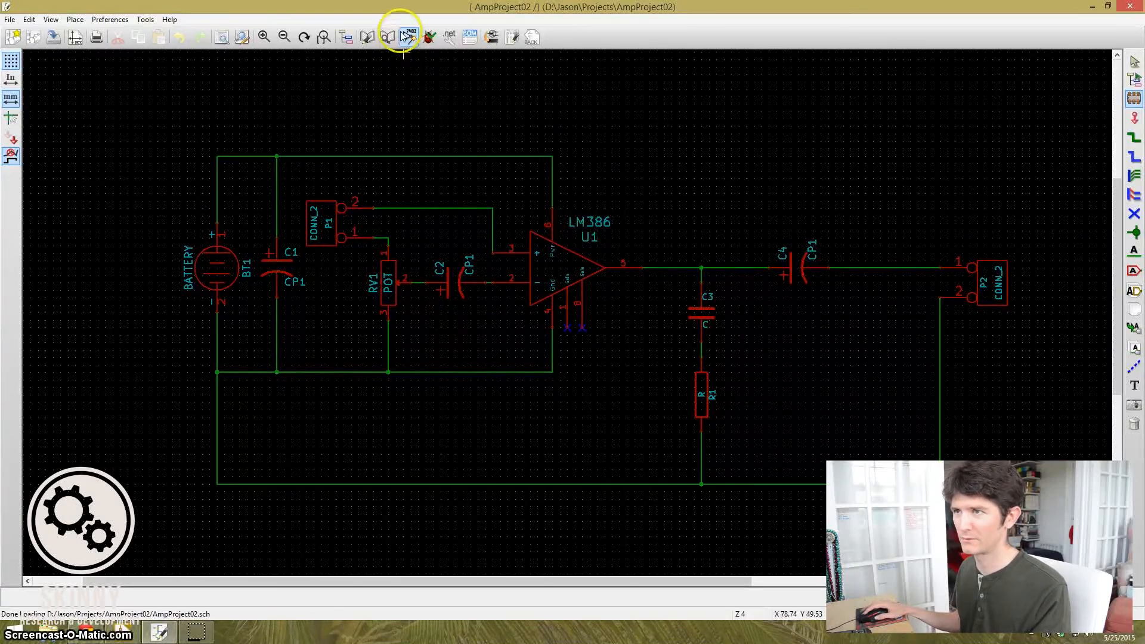
# Run annotation on the whole AmpProject02 schematic, keeping existing references and confirming
pyautogui.click(410, 37)
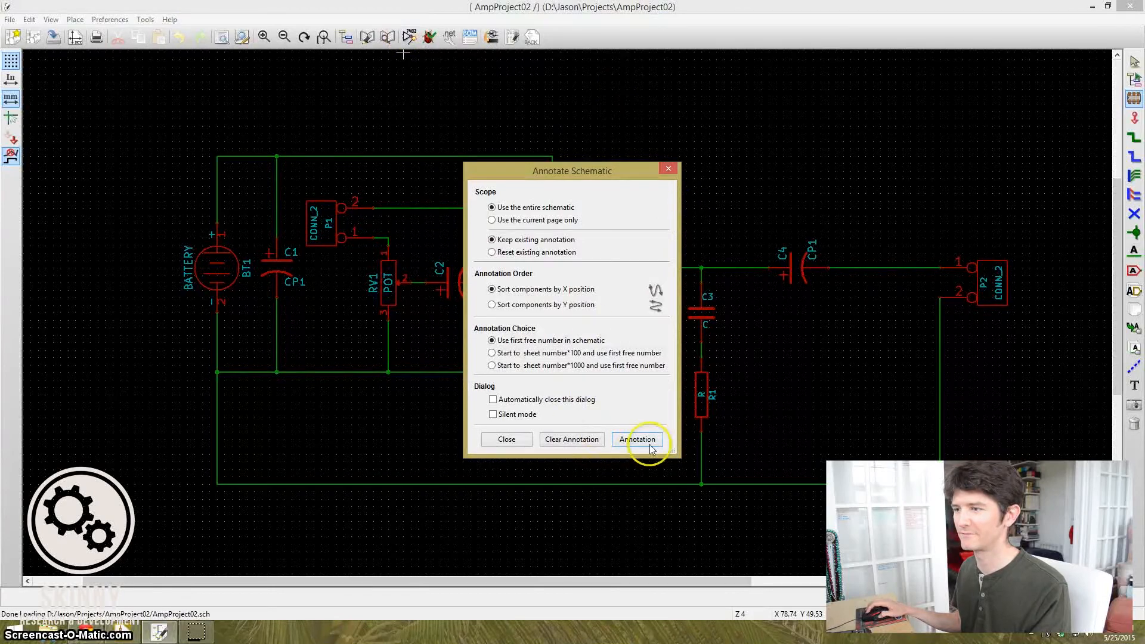
pyautogui.click(636, 439)
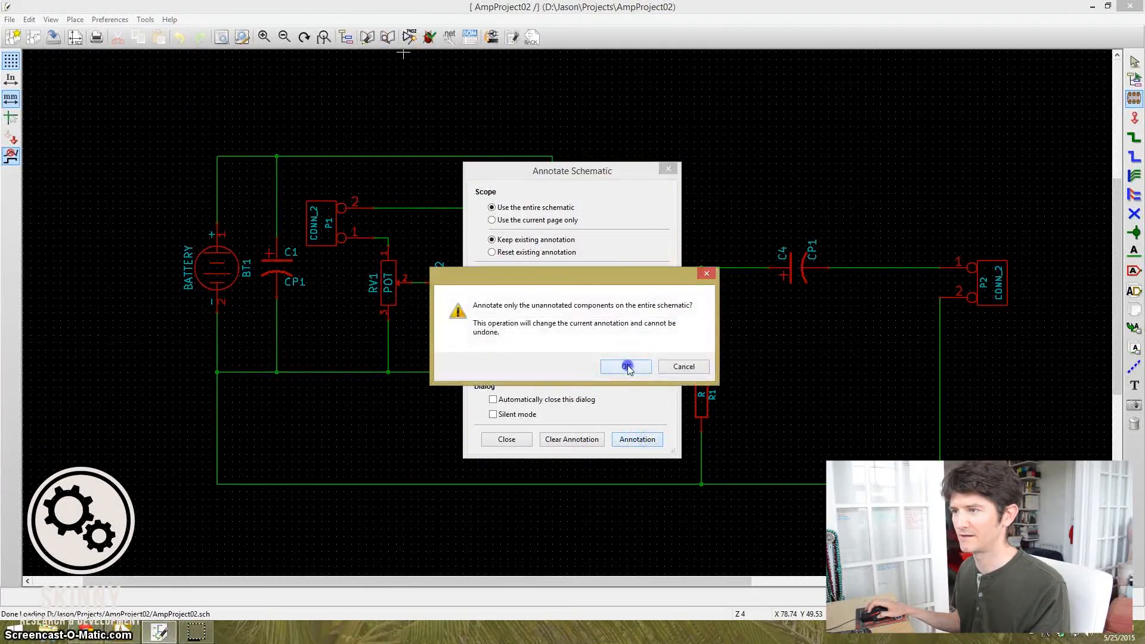
pyautogui.click(624, 366)
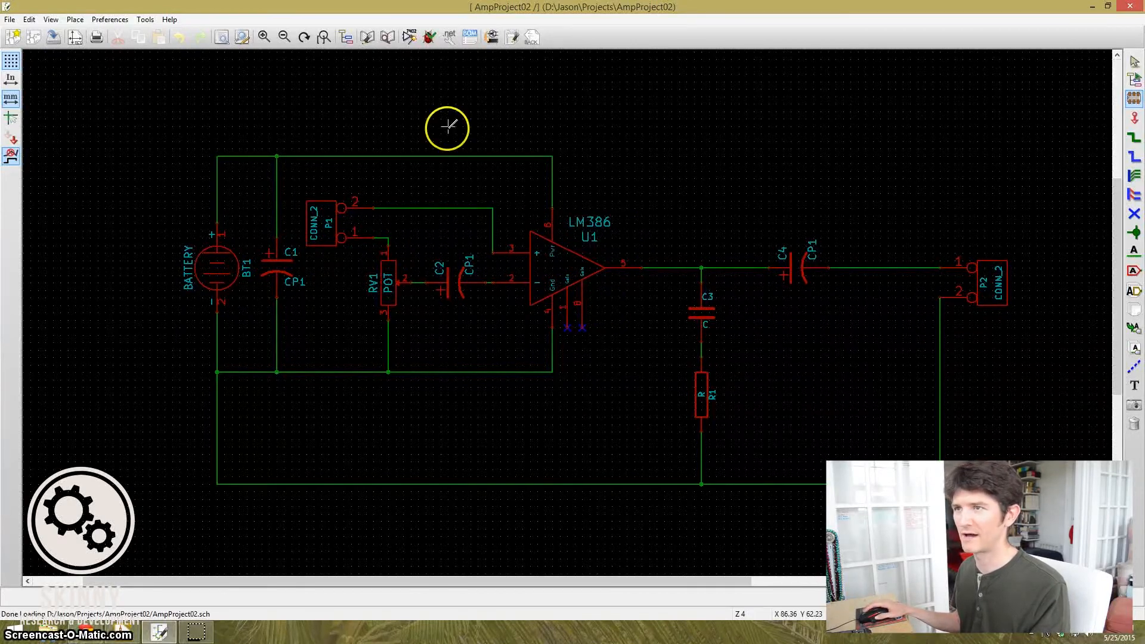
# Run the ERC, which reports U1 power-input pins 6 and 4 as not driven
pyautogui.click(429, 36)
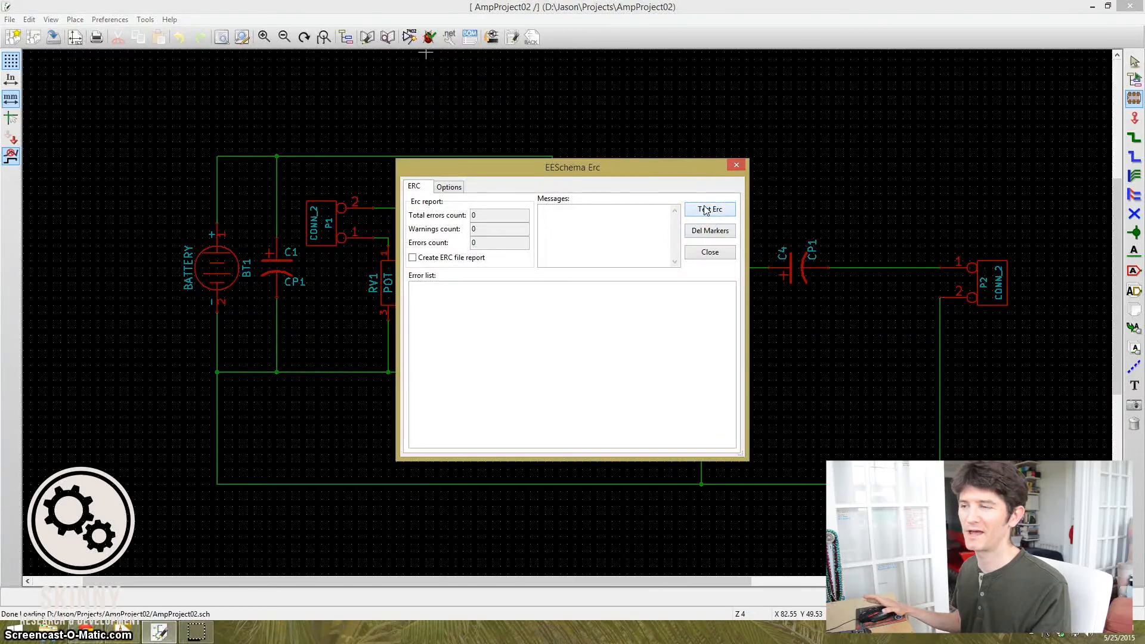
pyautogui.click(709, 210)
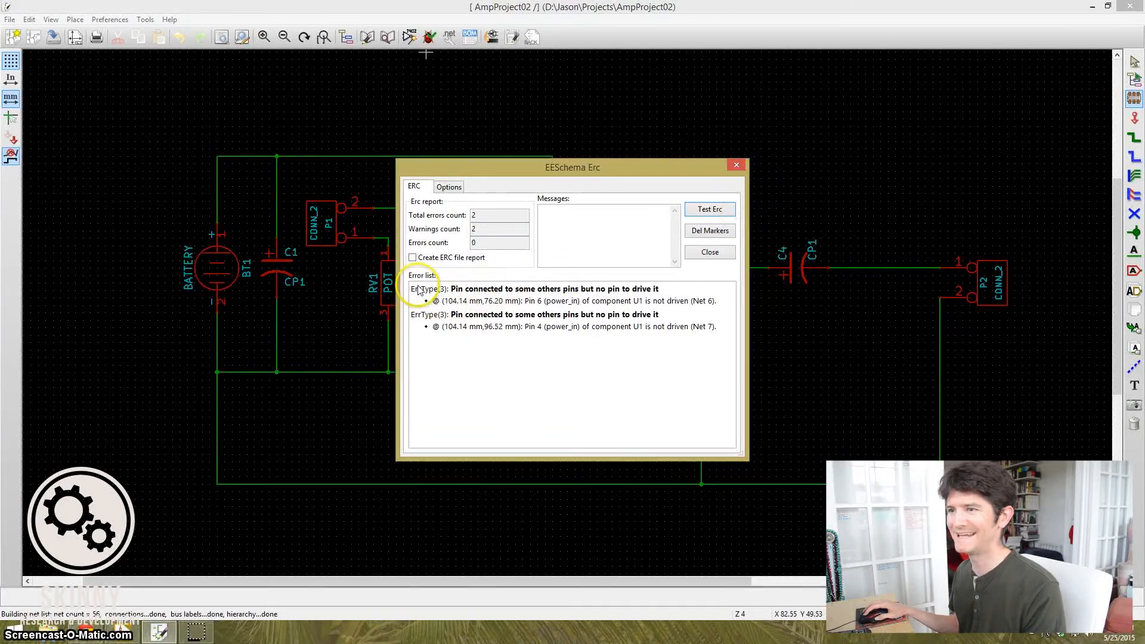
pyautogui.moveTo(555, 296)
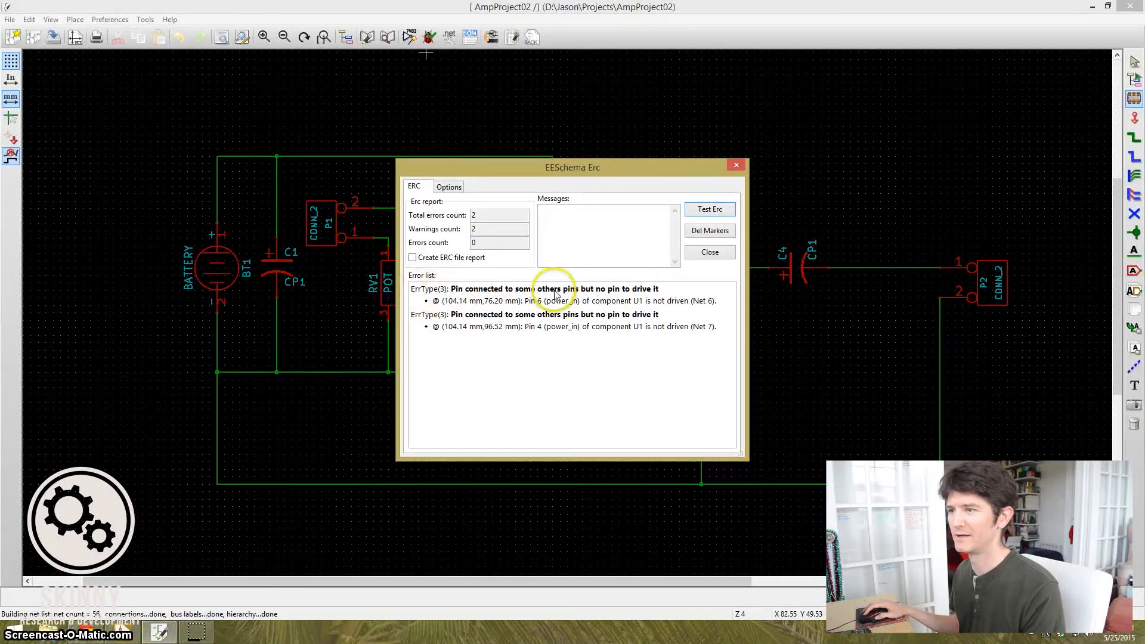
pyautogui.moveTo(566, 294)
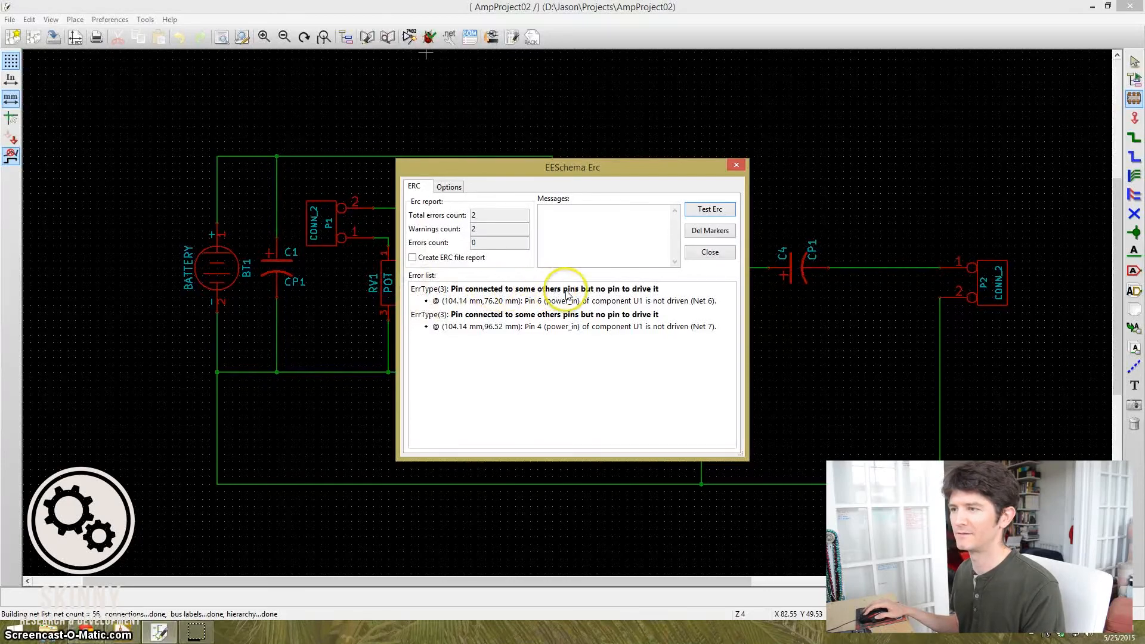
pyautogui.moveTo(595, 299)
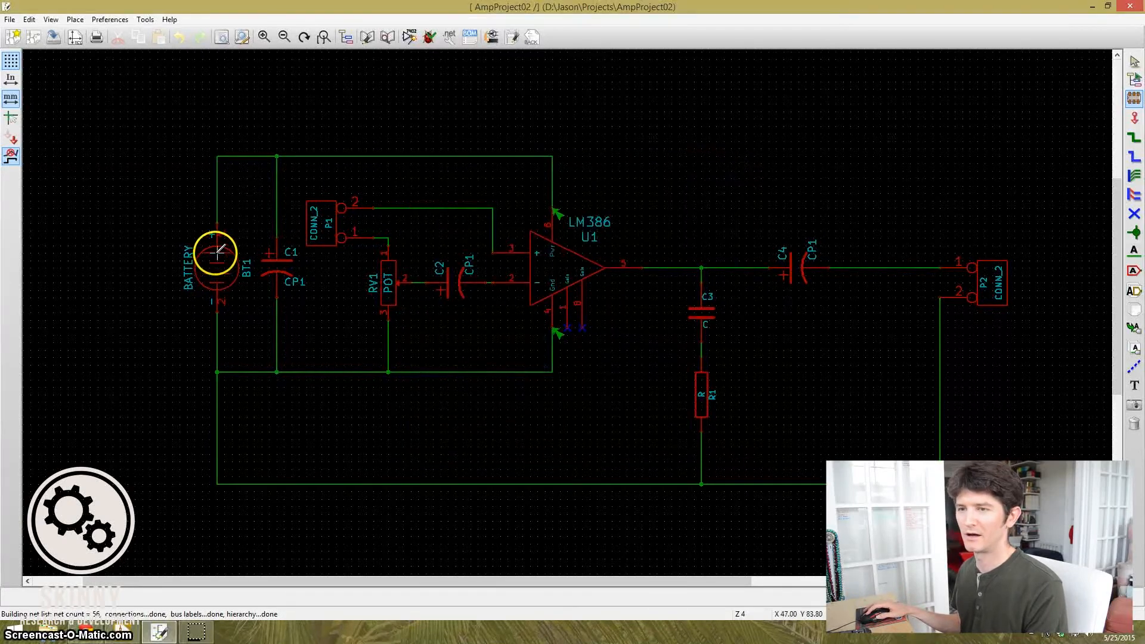
pyautogui.moveTo(569, 212)
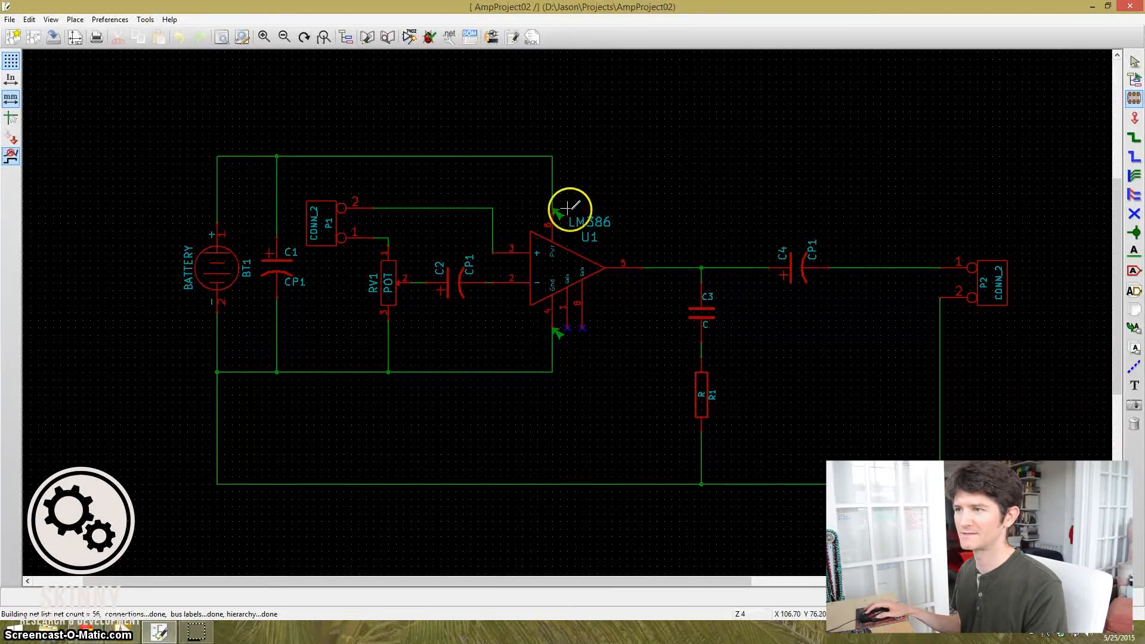
pyautogui.moveTo(555, 336)
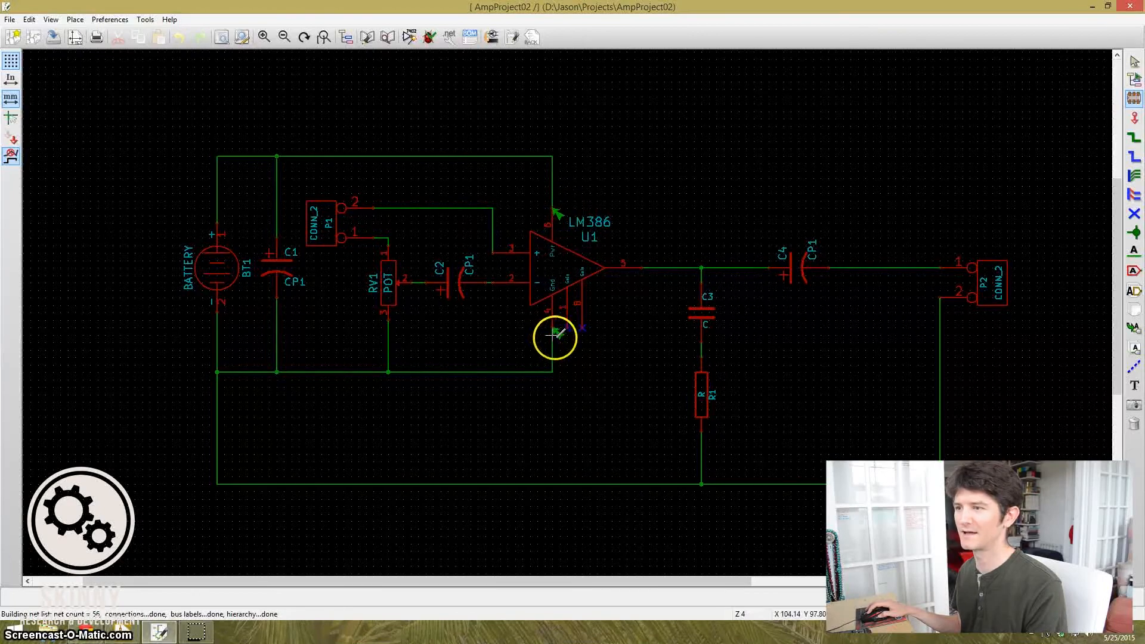
pyautogui.moveTo(560, 195)
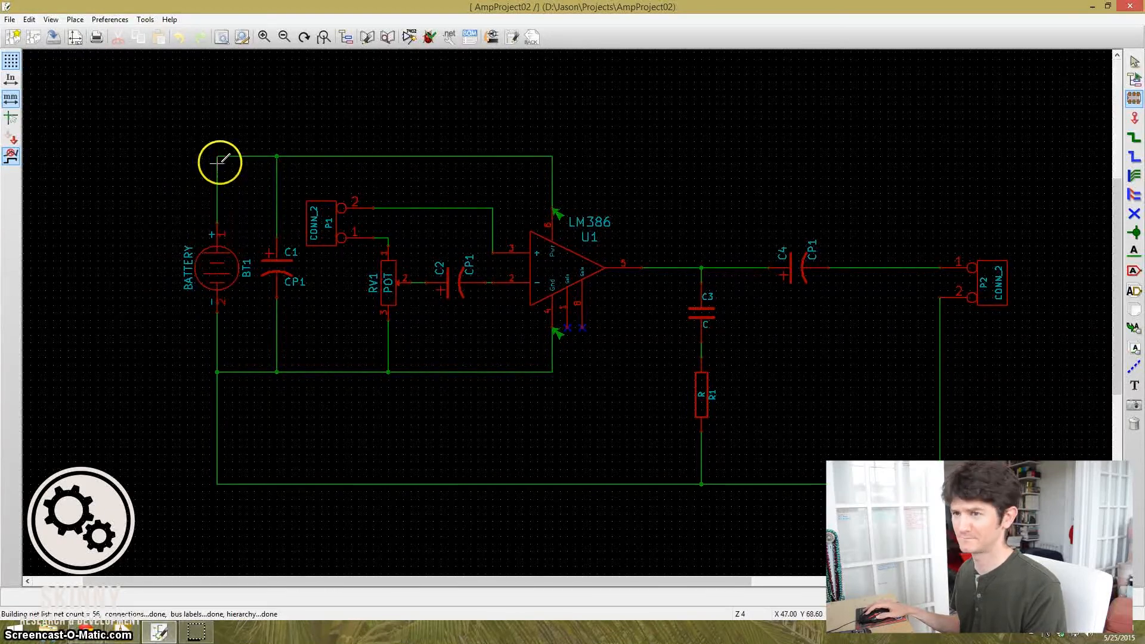
pyautogui.moveTo(569, 235)
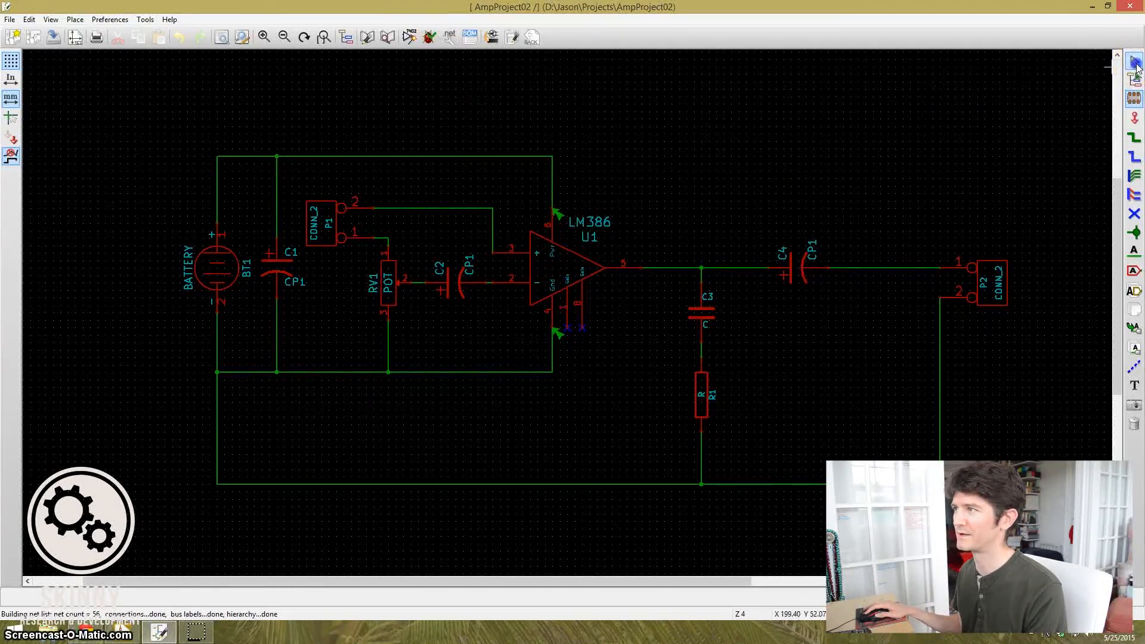
# Inspect LM386 pin 6 in the library editor as a power input, cancelling without changes
pyautogui.rightClick(549, 269)
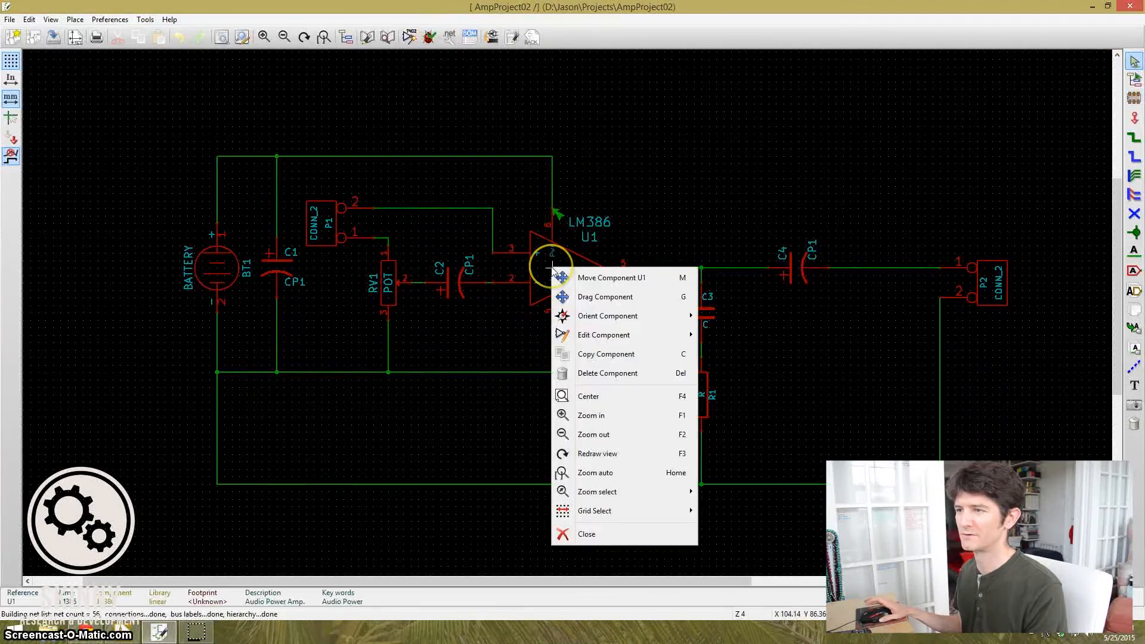
pyautogui.moveTo(604, 335)
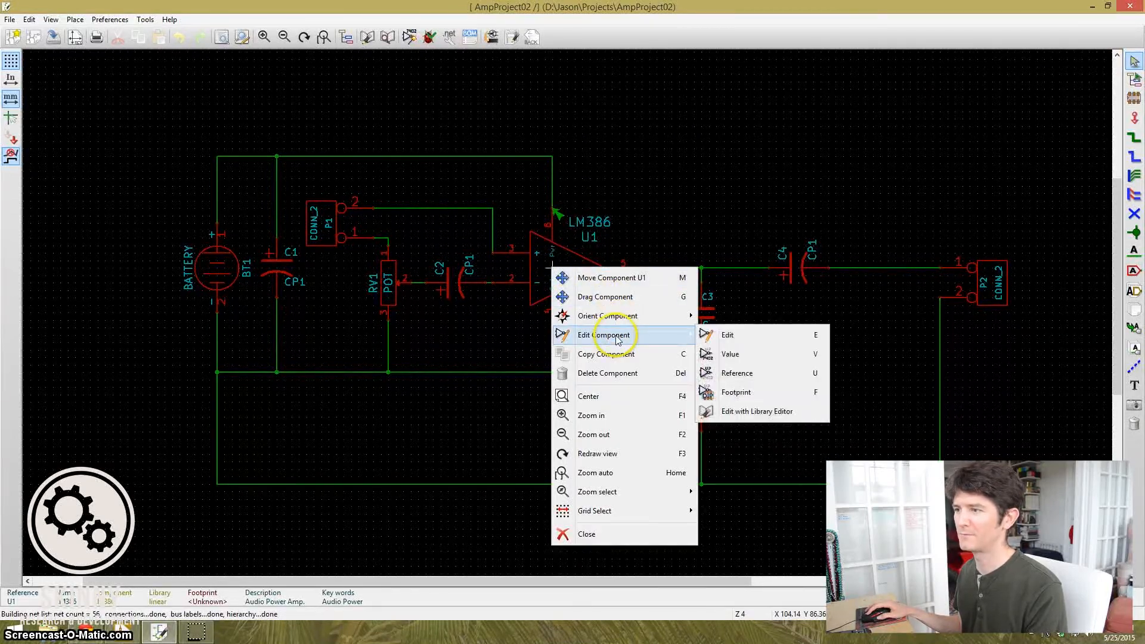
pyautogui.moveTo(757, 410)
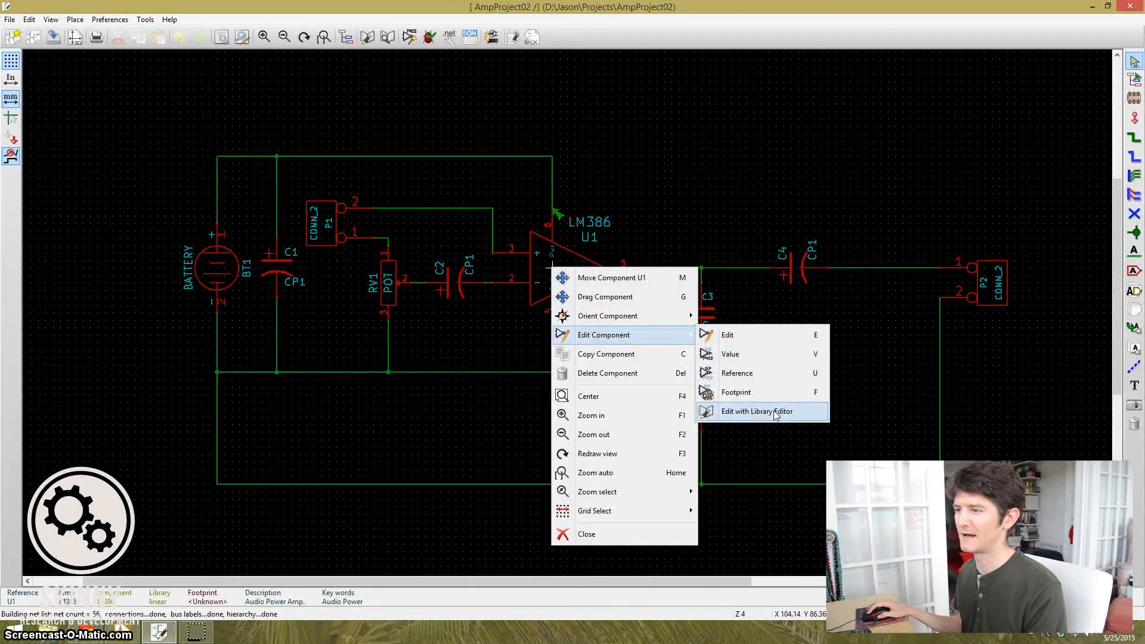
pyautogui.click(757, 411)
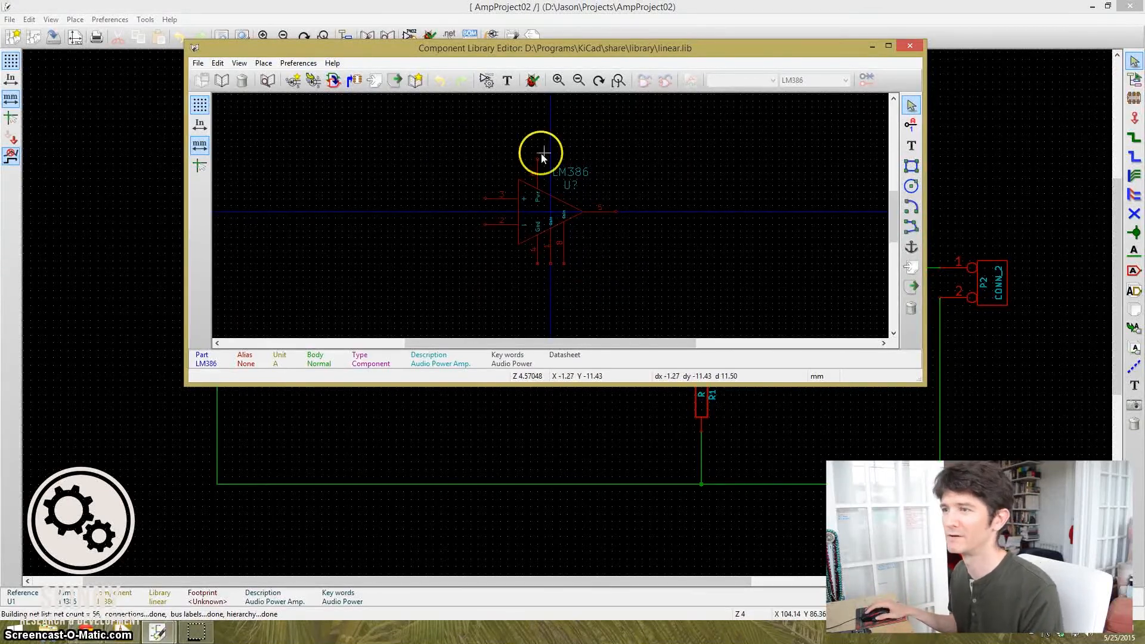
pyautogui.rightClick(541, 157)
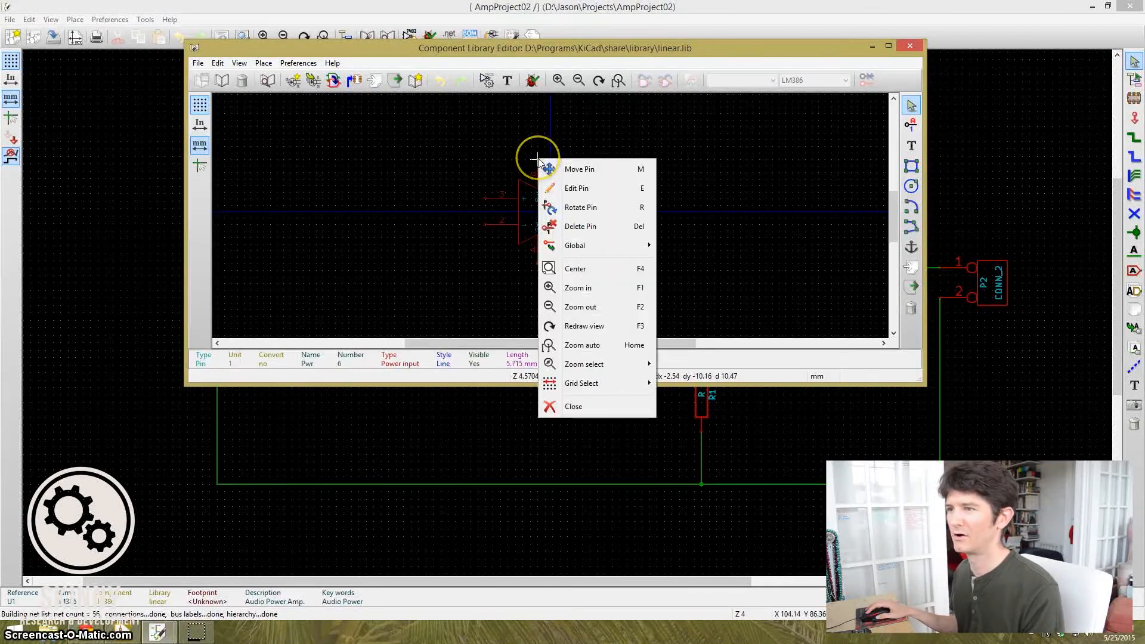
pyautogui.moveTo(585, 188)
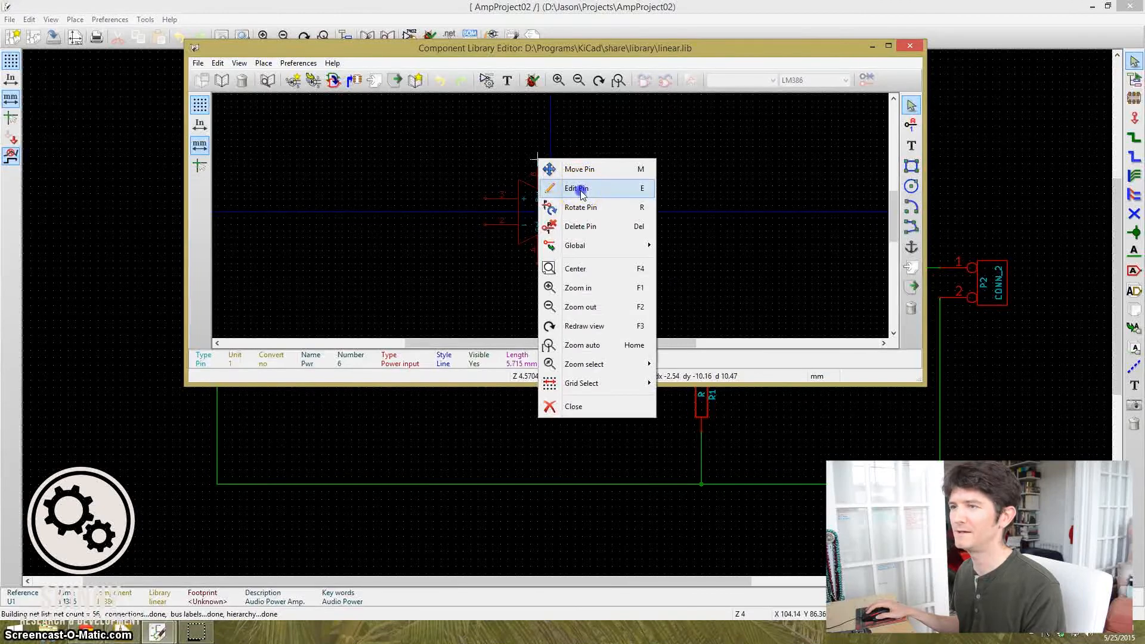
pyautogui.click(577, 188)
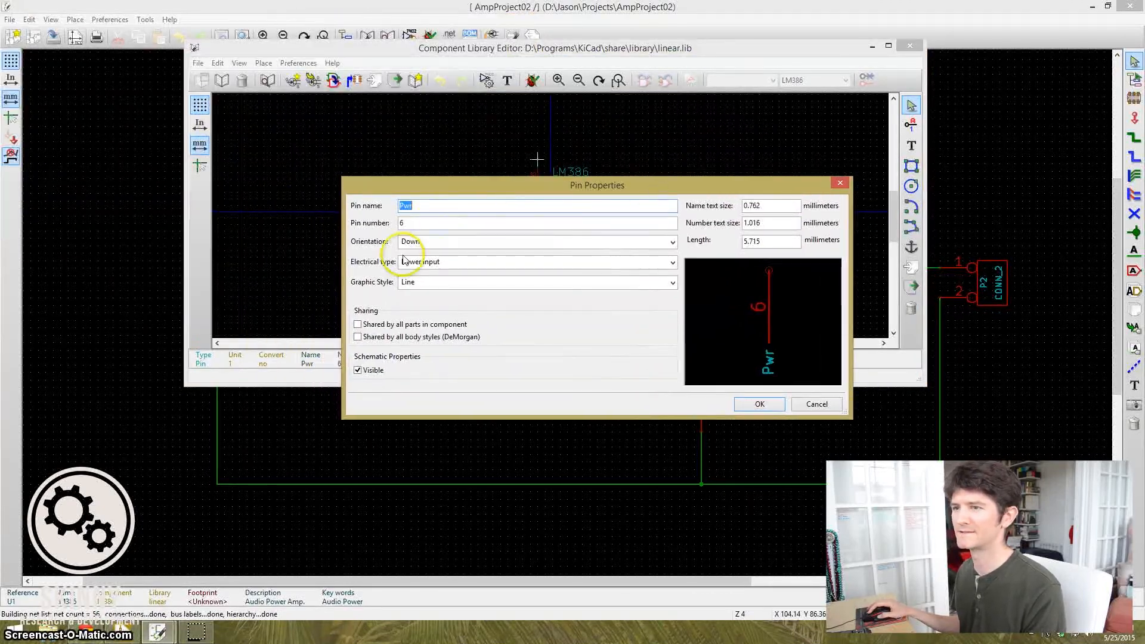
pyautogui.moveTo(405, 261)
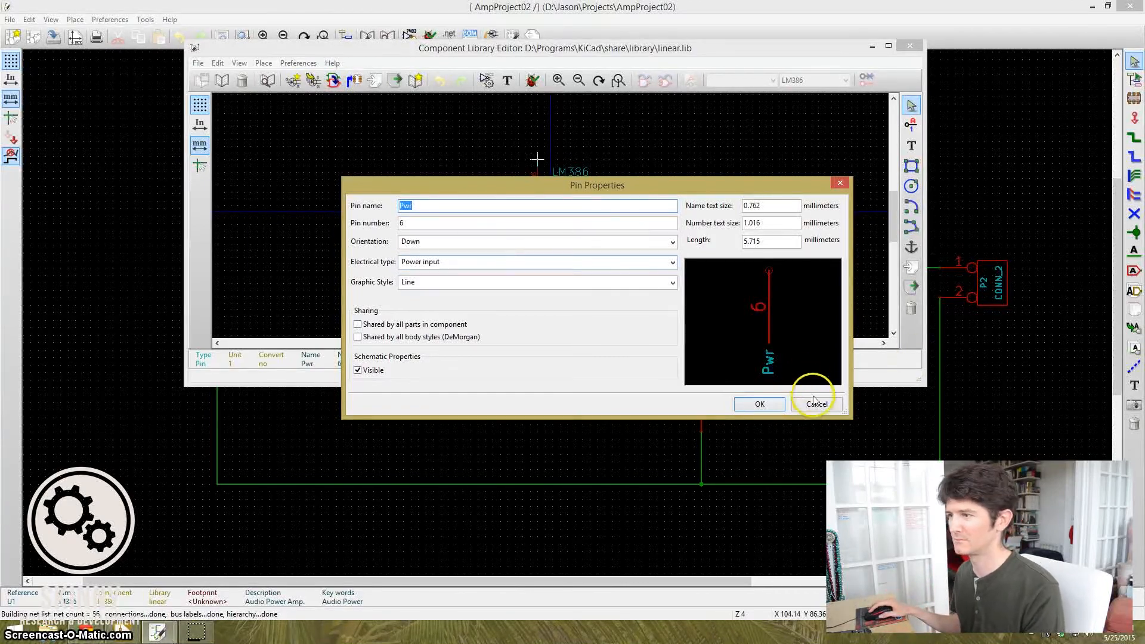
pyautogui.click(817, 404)
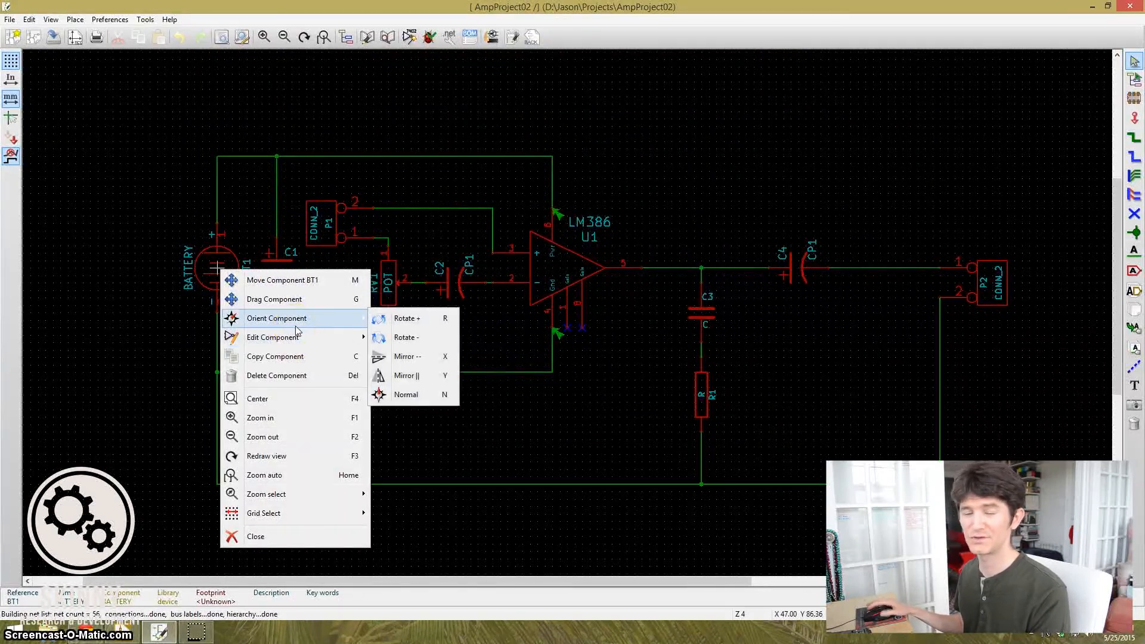
pyautogui.moveTo(277, 336)
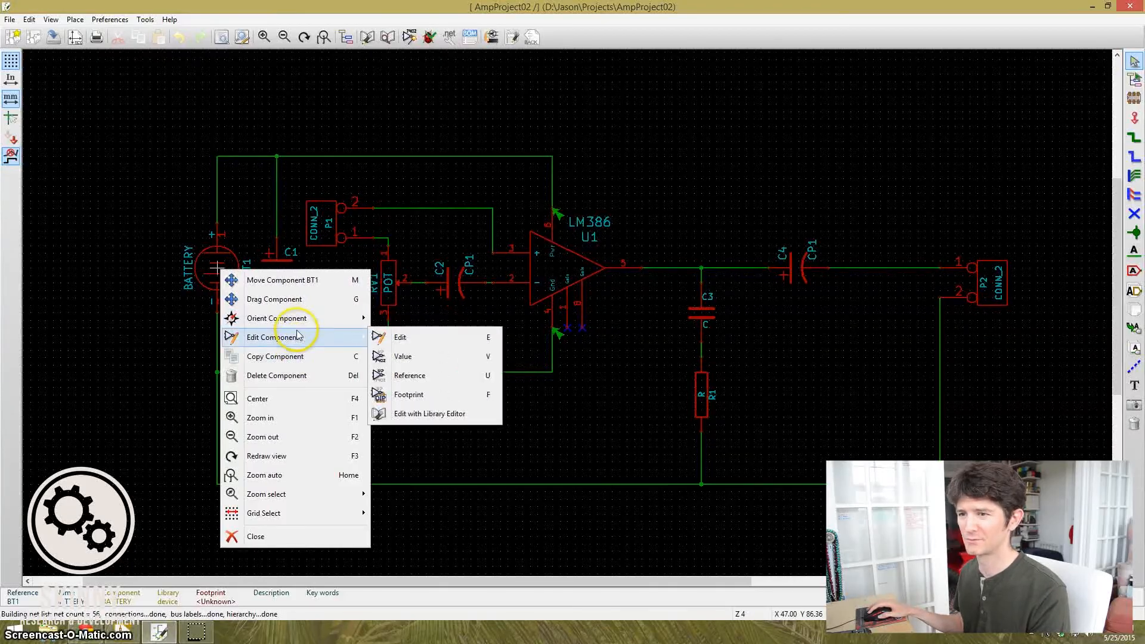
pyautogui.moveTo(446, 414)
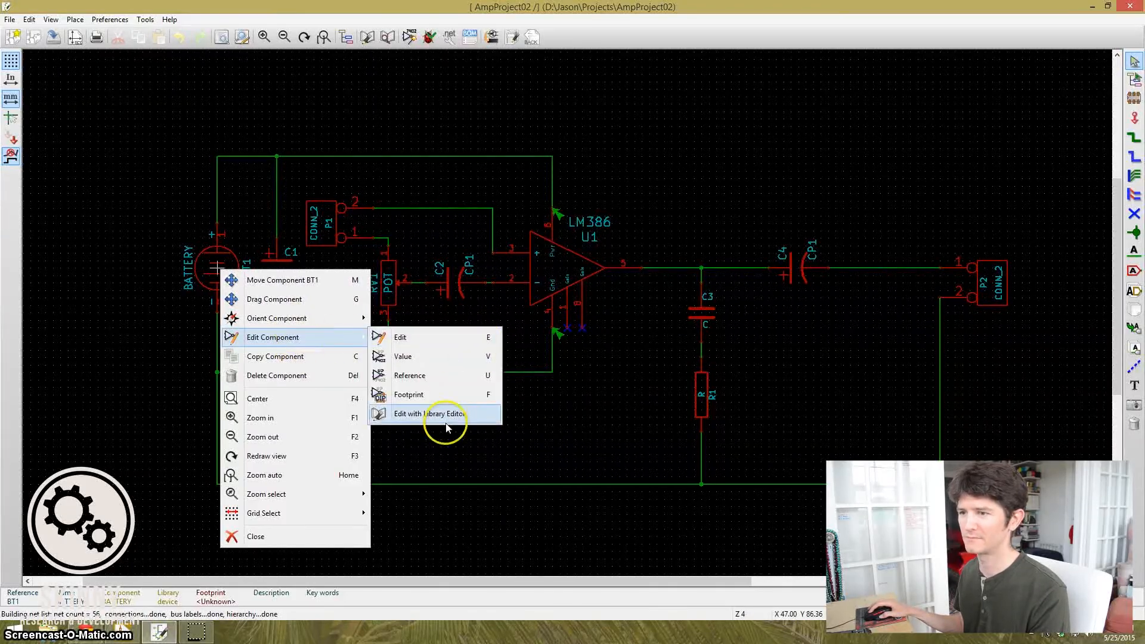
# Inspect the BATTERY + pin's electrical type (Passive) in the library editor, cancelling without changes
pyautogui.click(429, 414)
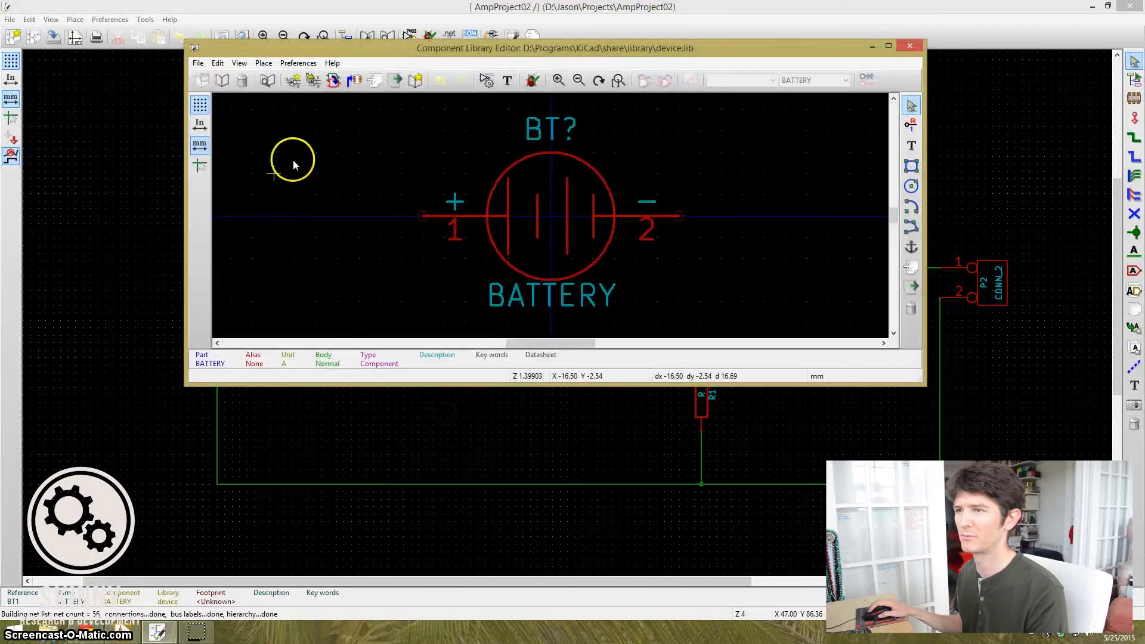
pyautogui.rightClick(422, 215)
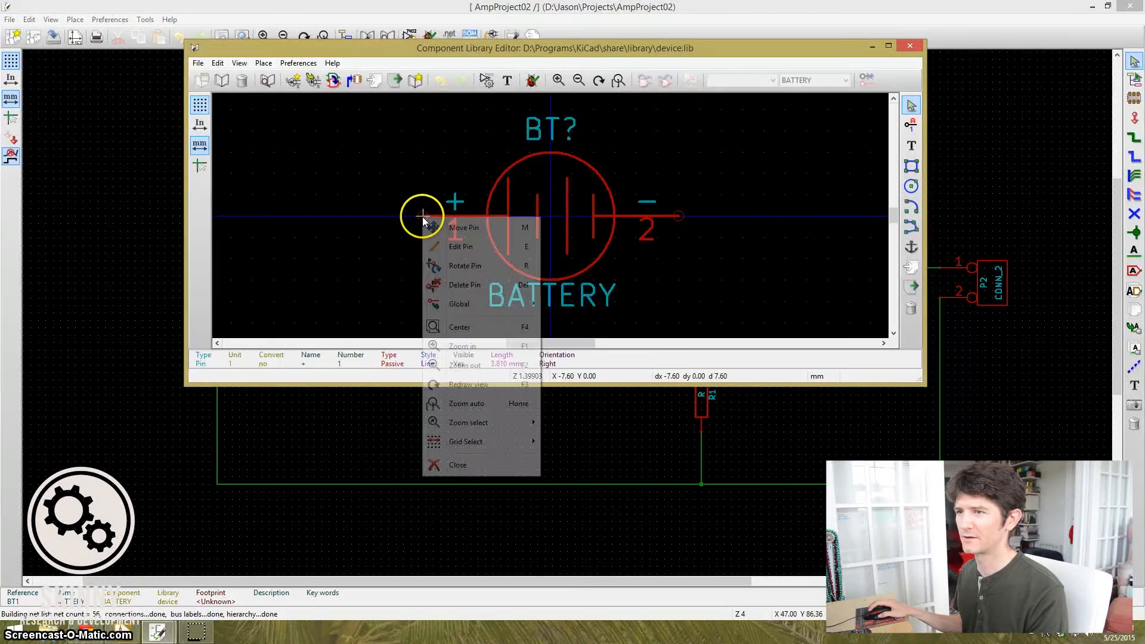
pyautogui.click(461, 246)
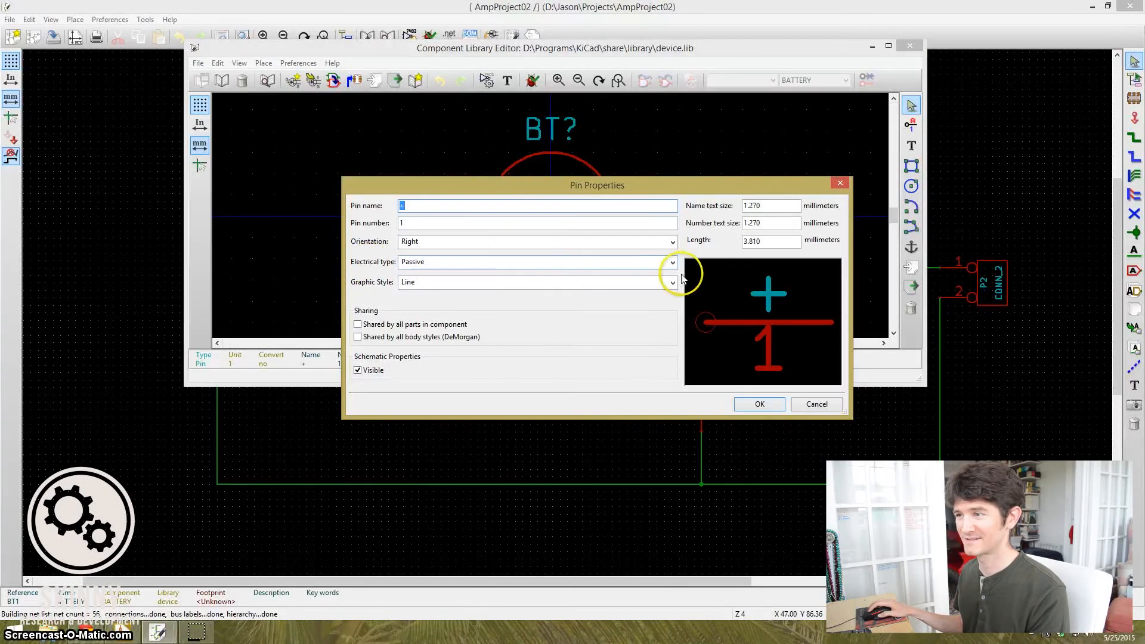
pyautogui.click(671, 262)
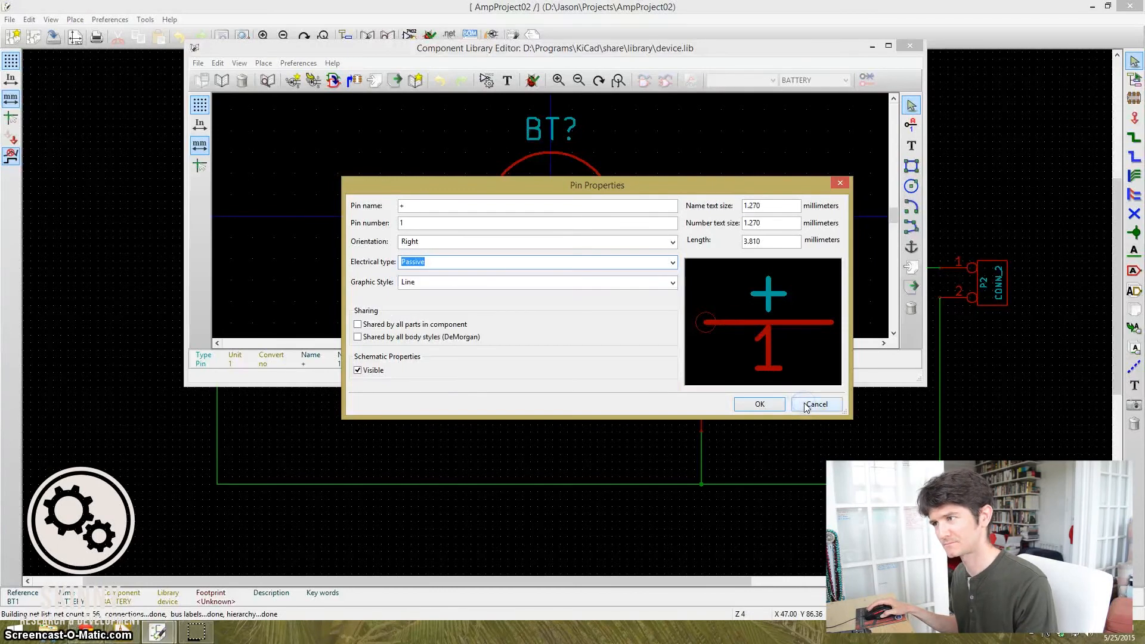
pyautogui.click(816, 403)
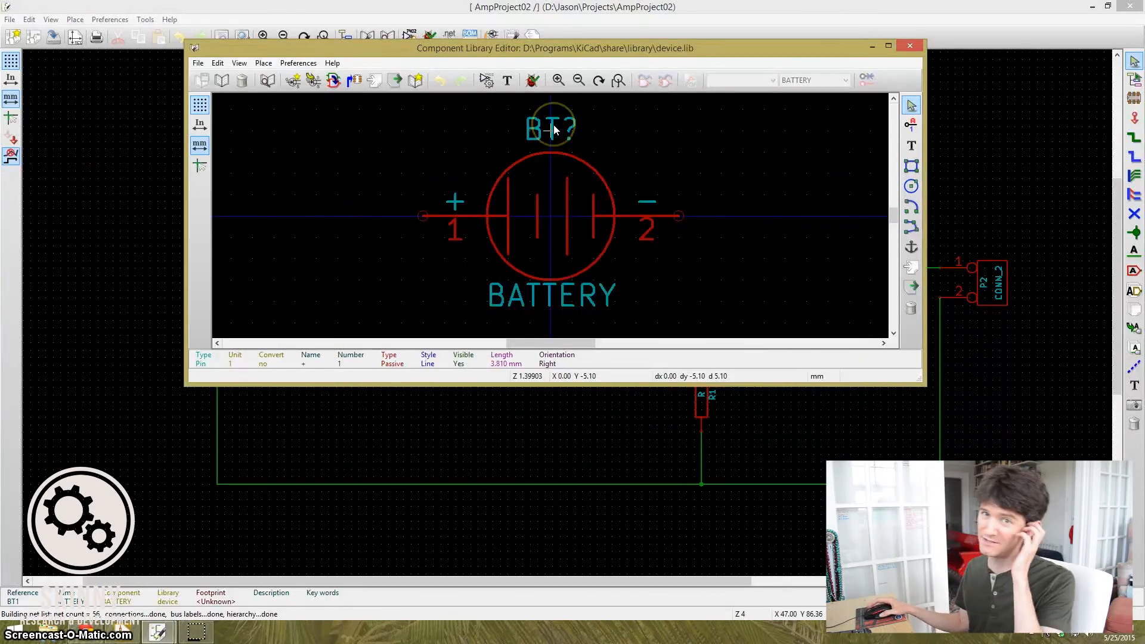
pyautogui.moveTo(546, 211)
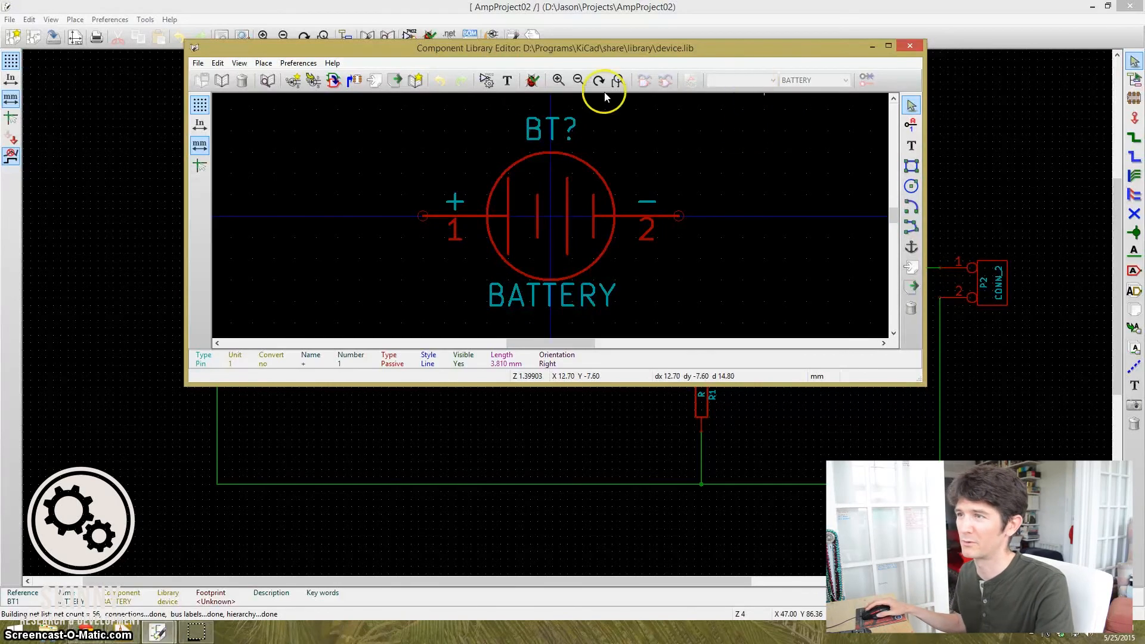
# Close the Component Library Editor to return to the AmpProject02 schematic
pyautogui.click(909, 45)
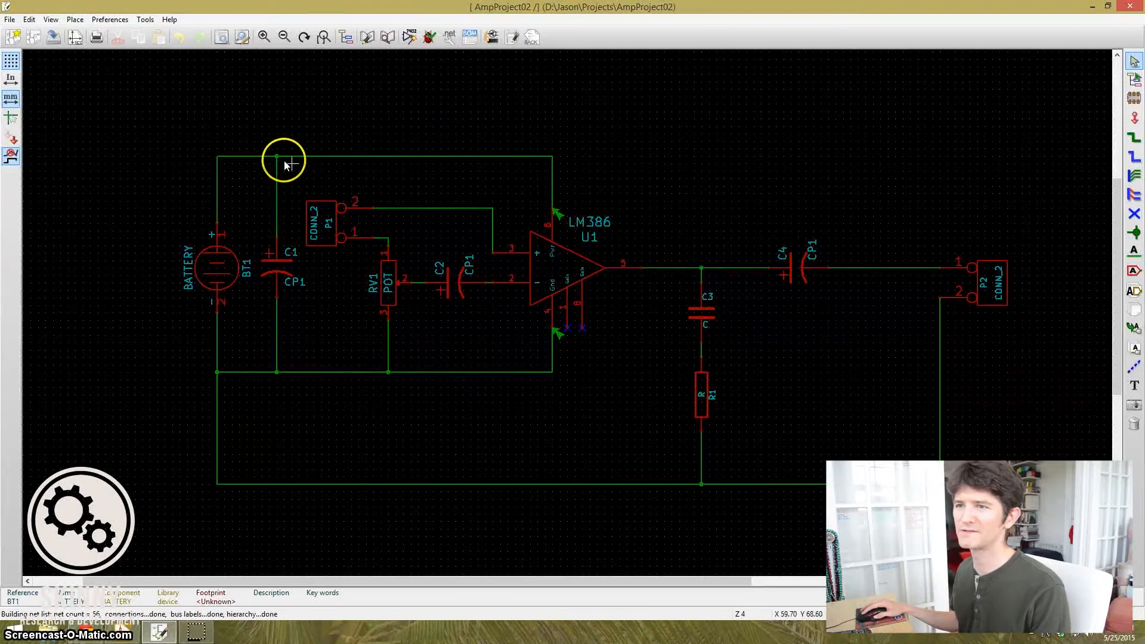
pyautogui.moveTo(234, 157)
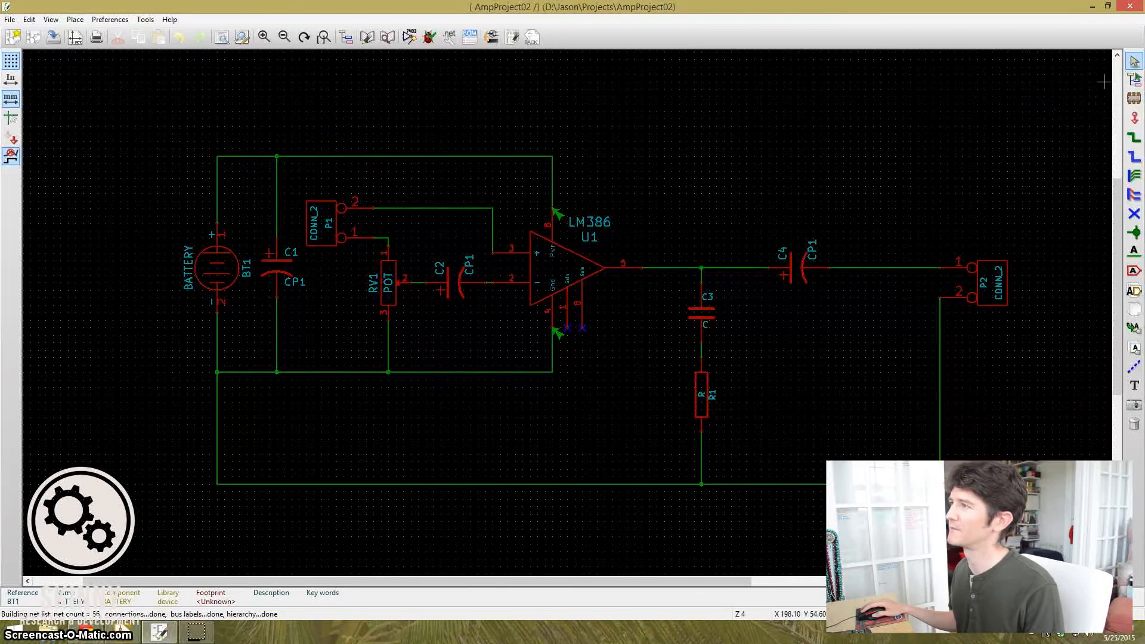
pyautogui.moveTo(1134, 116)
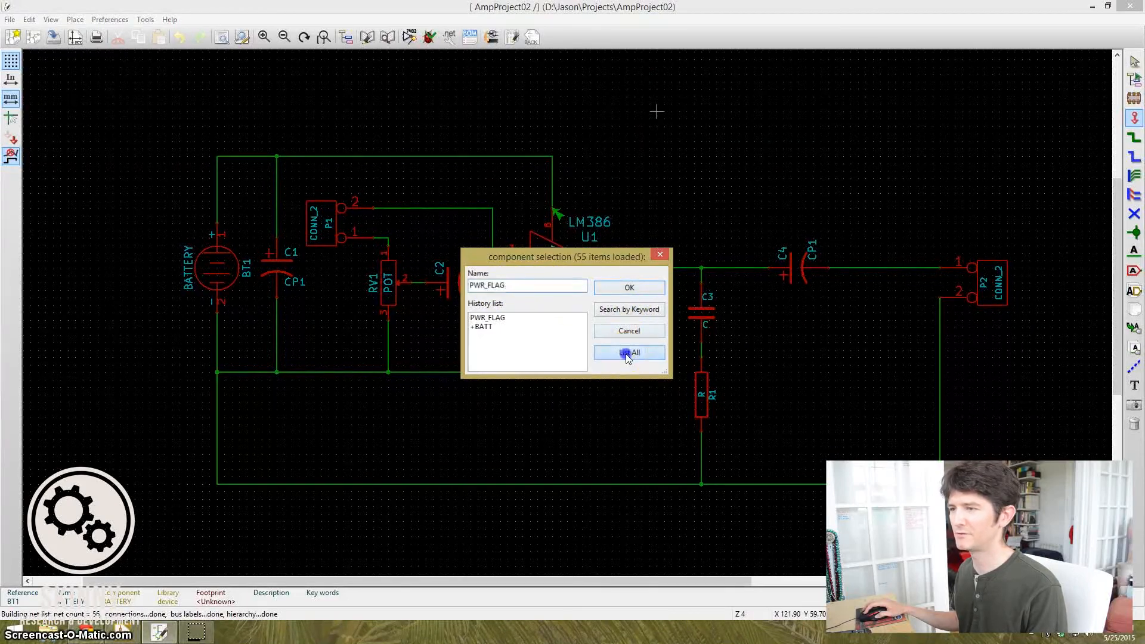
# Choose PWR_FLAG from the full power symbol list and drop it on the battery's positive supply wire
pyautogui.click(629, 352)
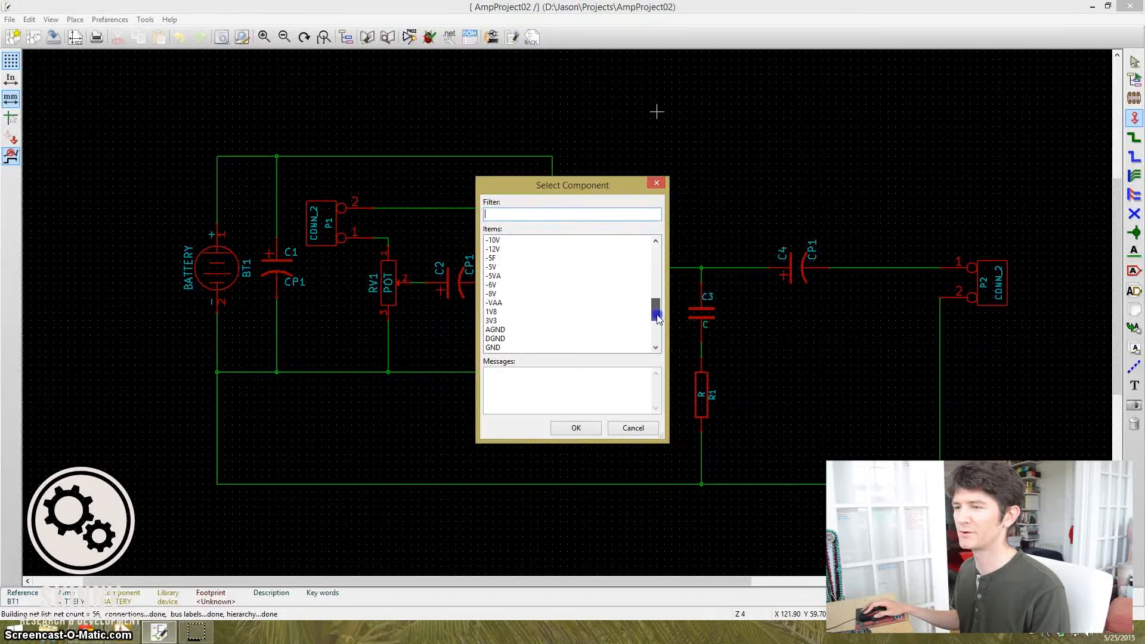
pyautogui.moveTo(655, 310); pyautogui.dragTo(655, 336)
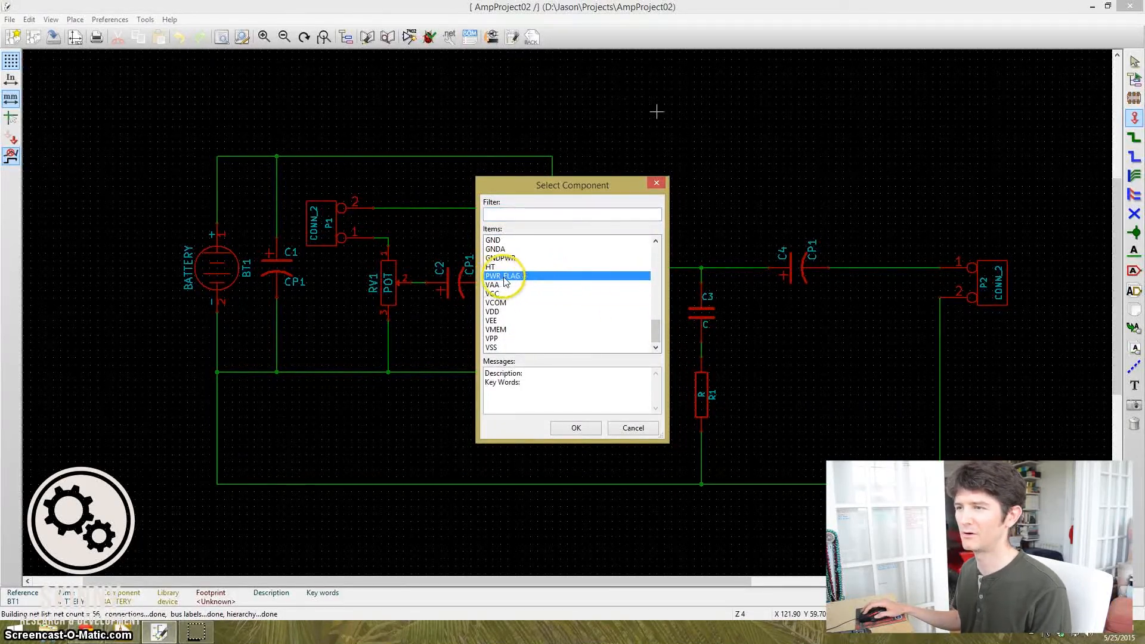
pyautogui.moveTo(559, 306)
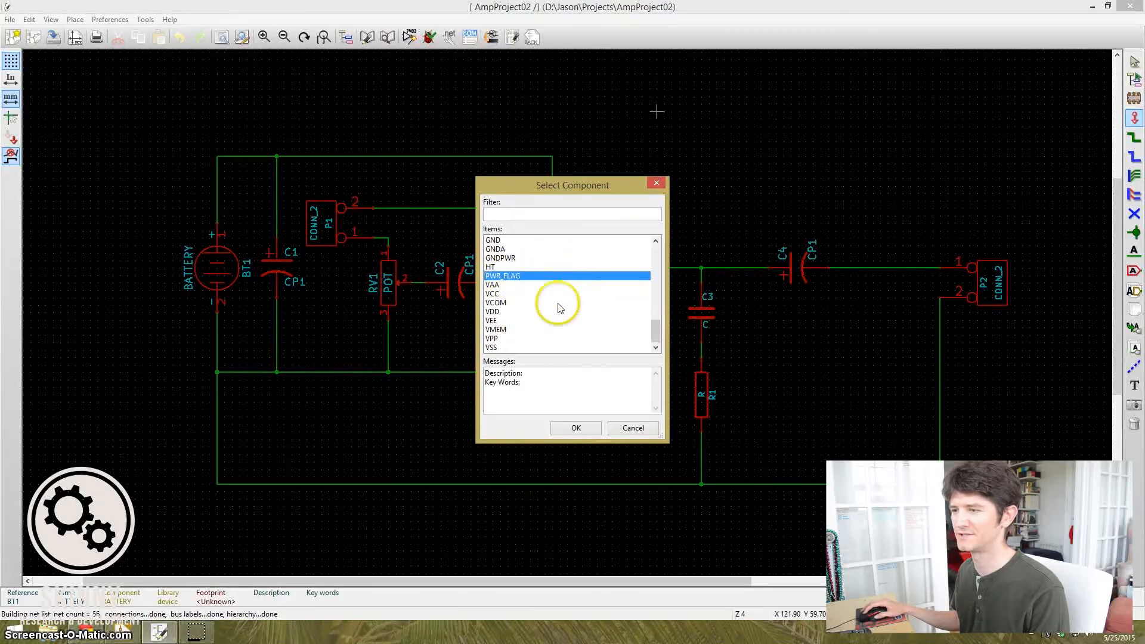
pyautogui.click(576, 428)
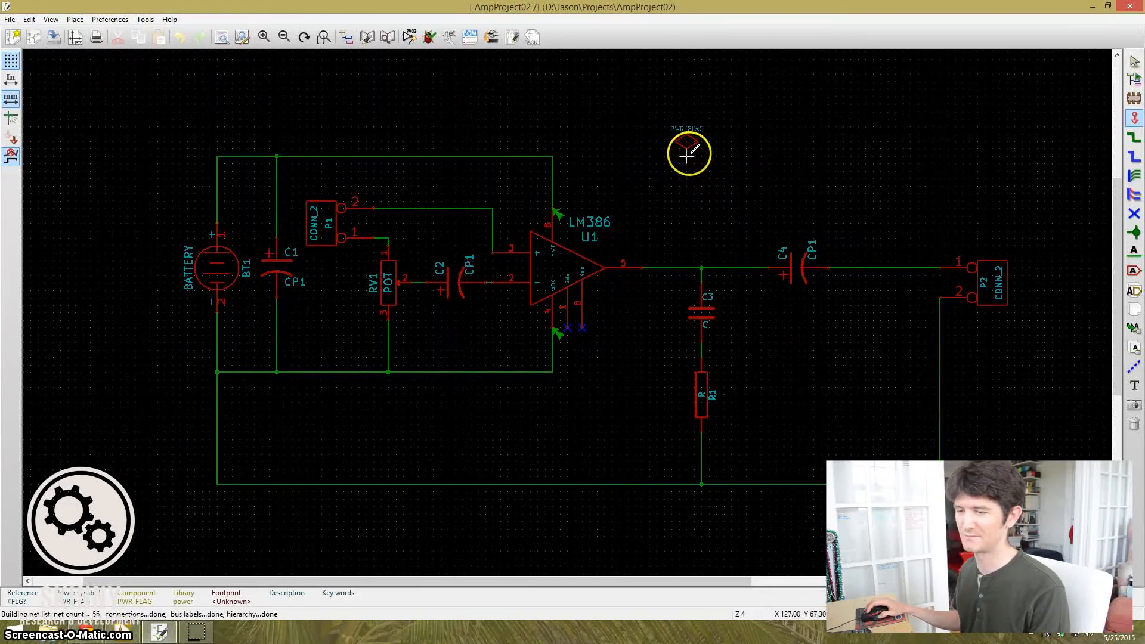
pyautogui.moveTo(688, 153); pyautogui.dragTo(216, 150)
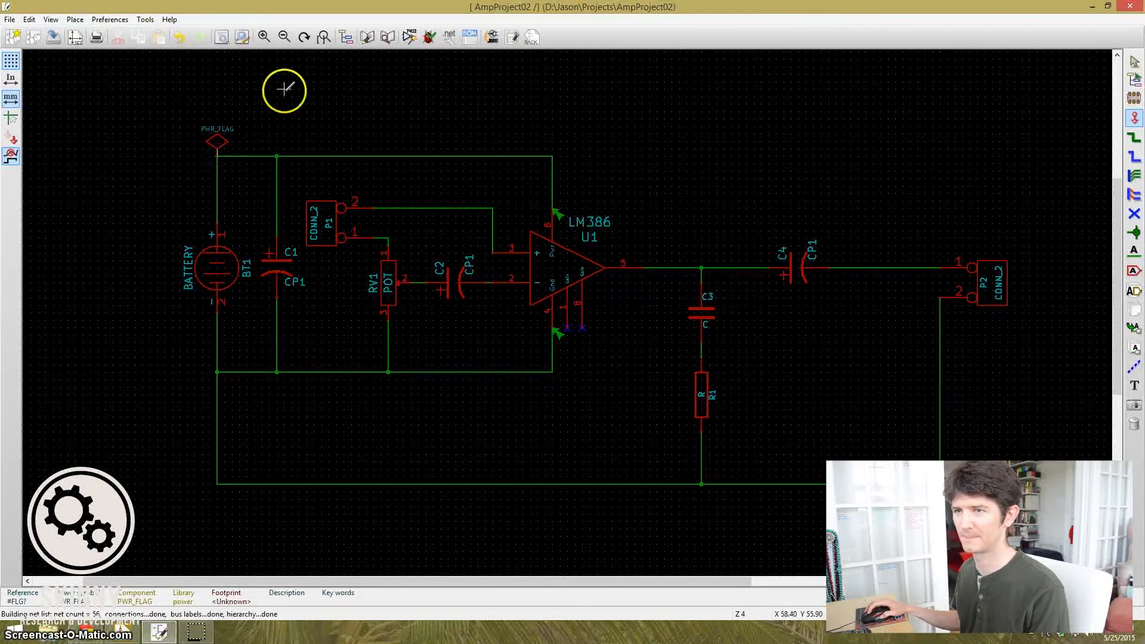
pyautogui.moveTo(429, 36)
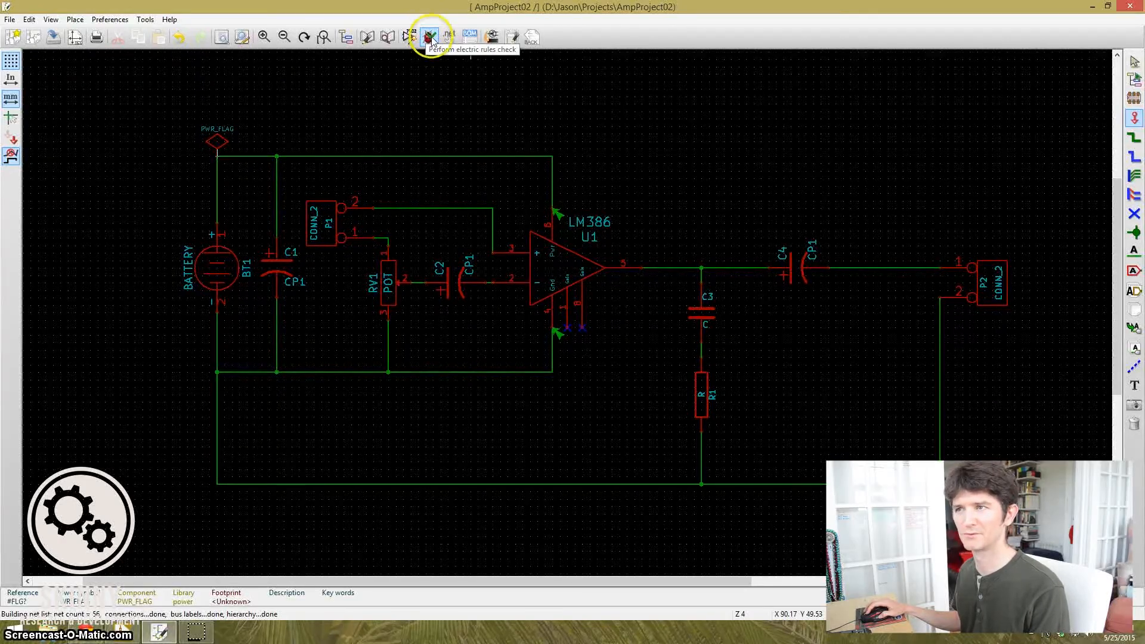
# Rerun the ERC, leaving only U1 power_in pin 4 flagged as not driven
pyautogui.click(430, 36)
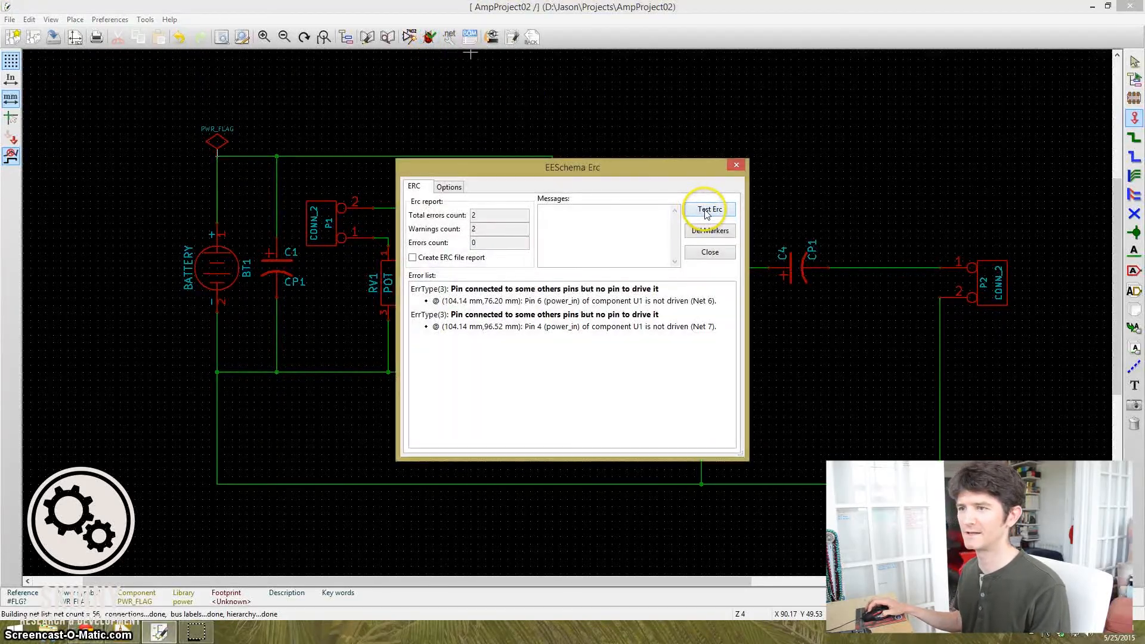
pyautogui.click(710, 209)
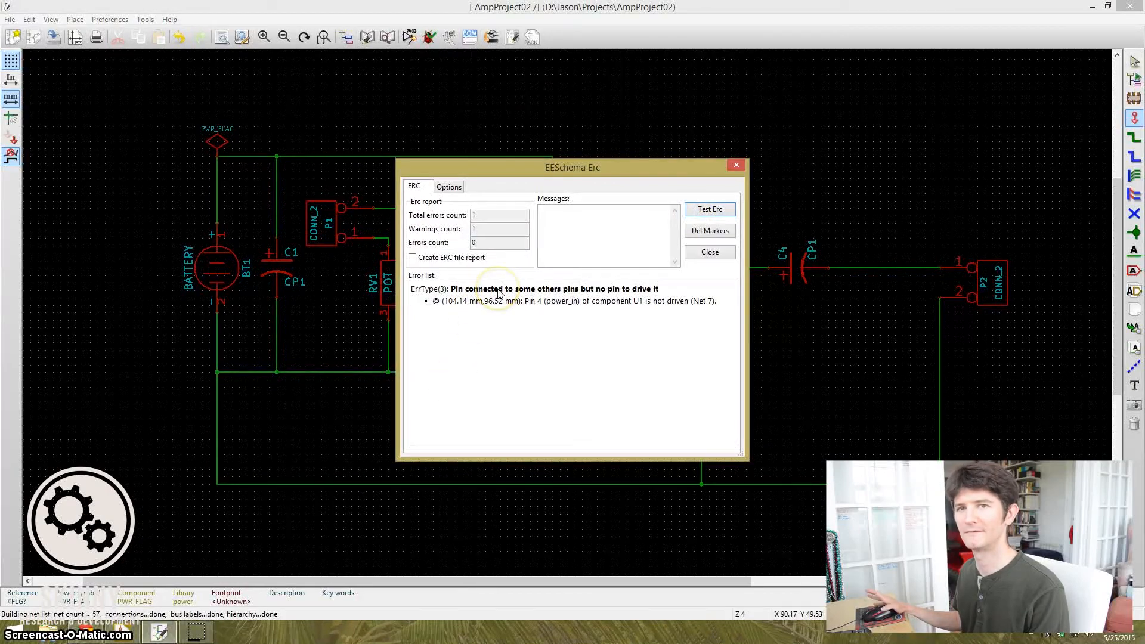
pyautogui.click(708, 252)
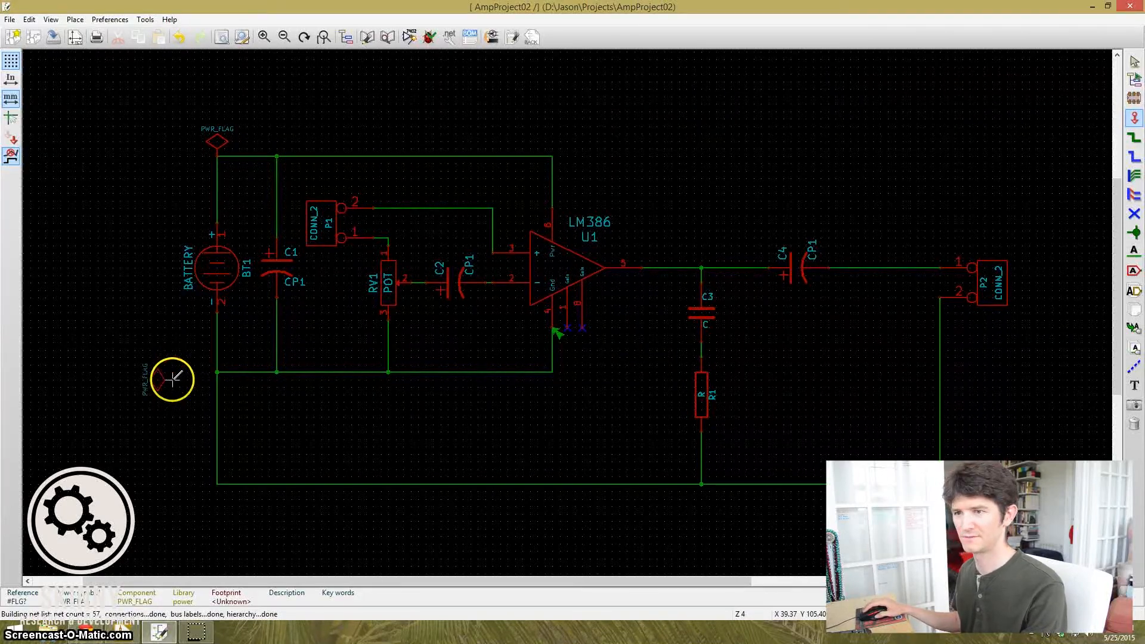
# Place a second PWR_FLAG on the battery's ground wire, pass the ERC, and generate the netlist
pyautogui.moveTo(172, 378); pyautogui.dragTo(211, 373)
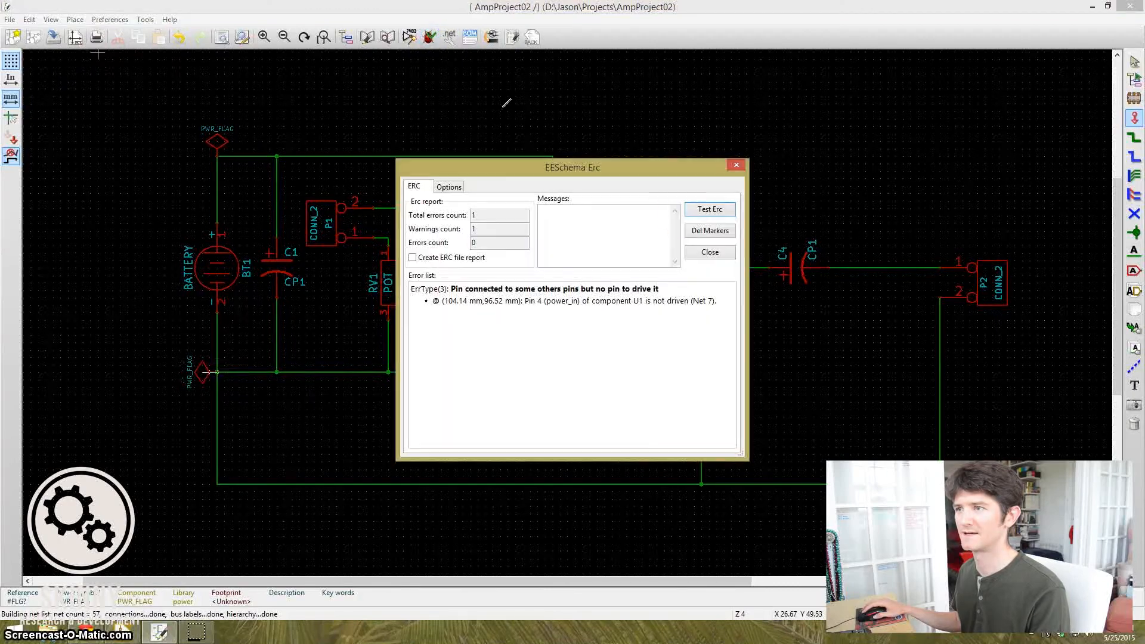
pyautogui.click(708, 209)
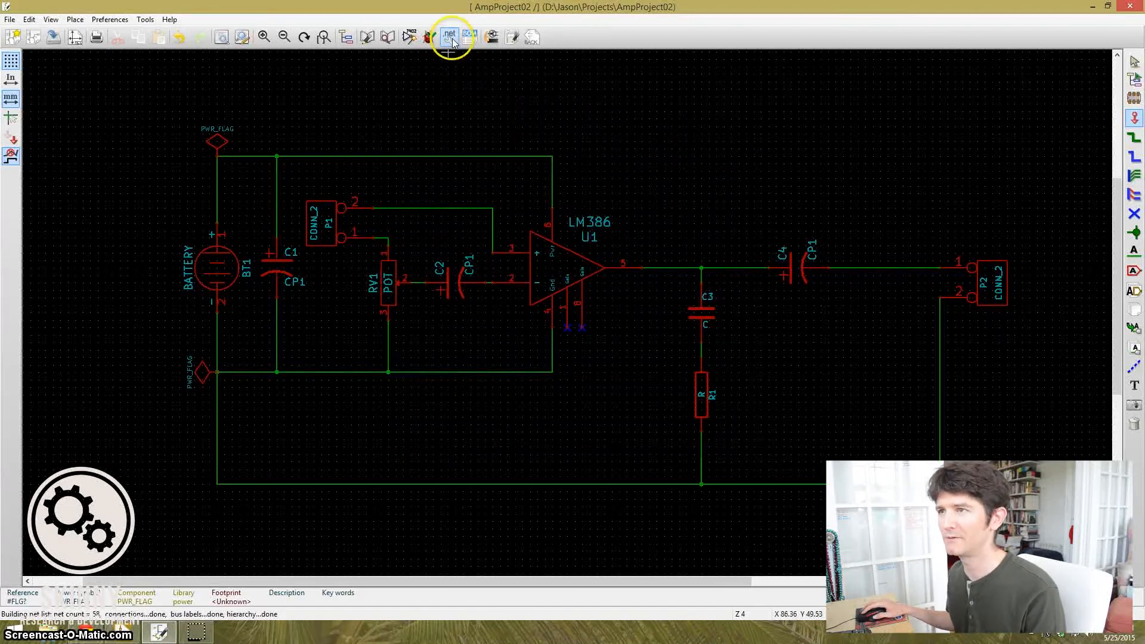
pyautogui.click(449, 36)
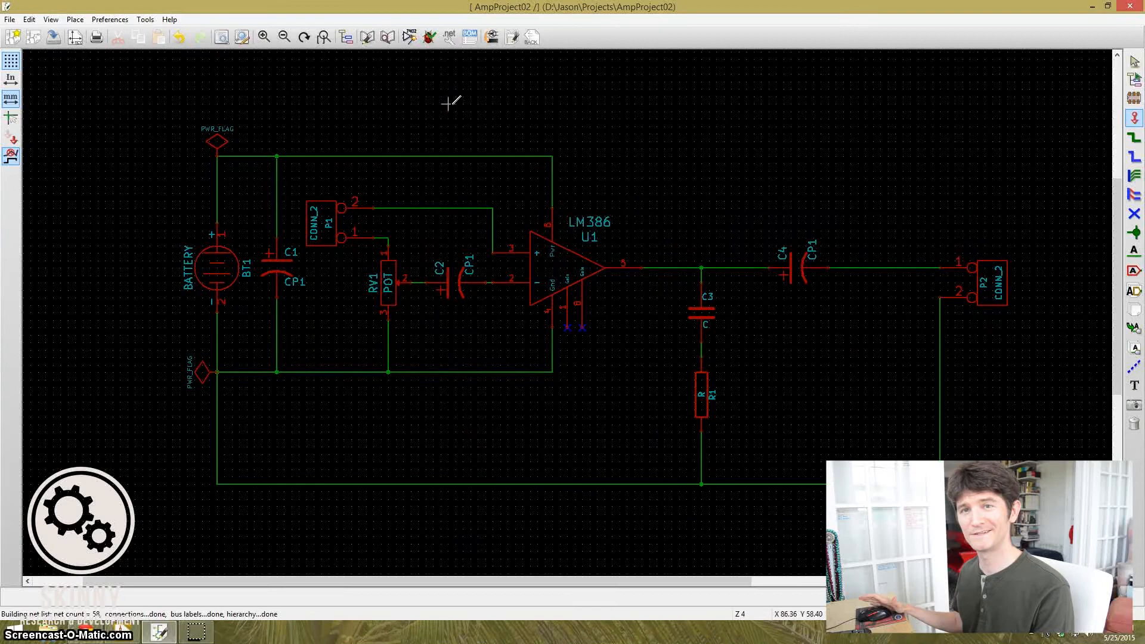
pyautogui.moveTo(491, 36)
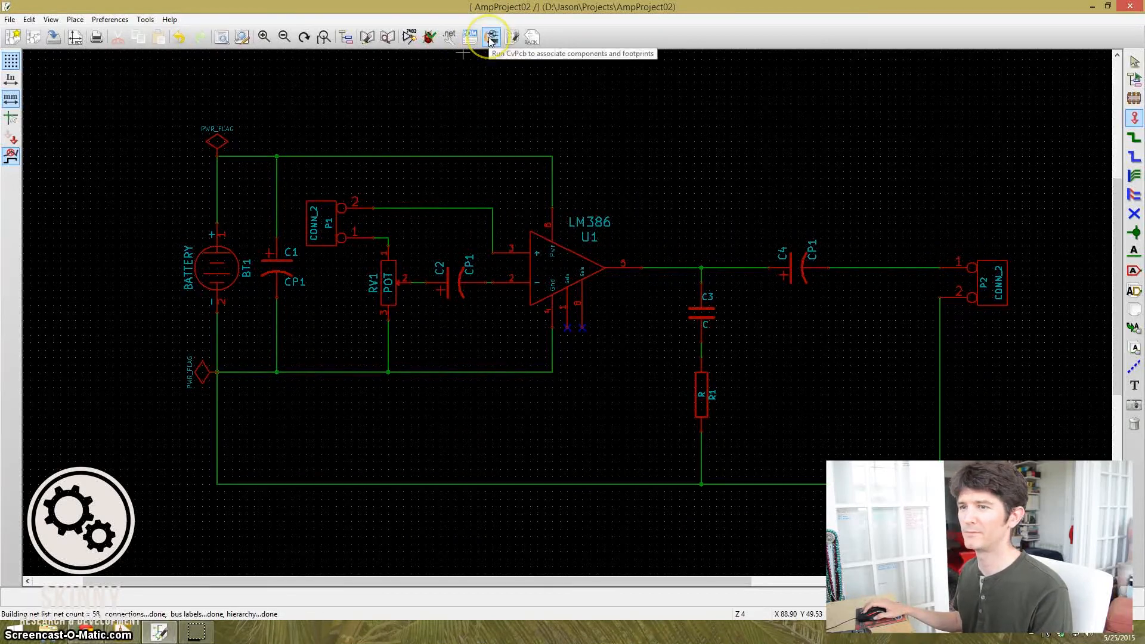
pyautogui.click(492, 37)
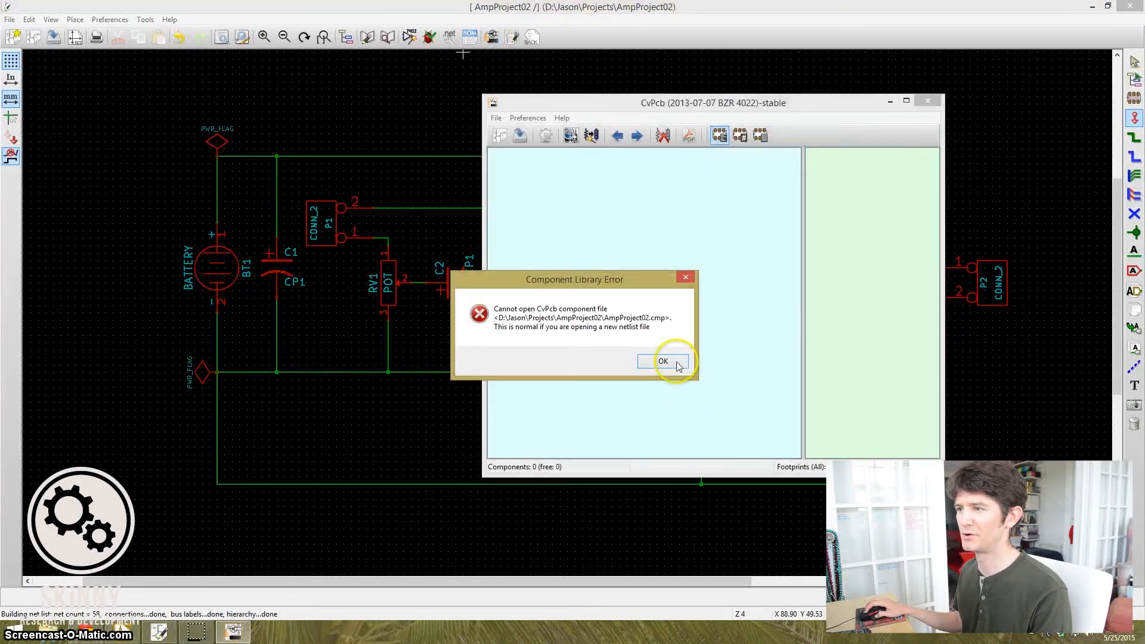
pyautogui.click(663, 361)
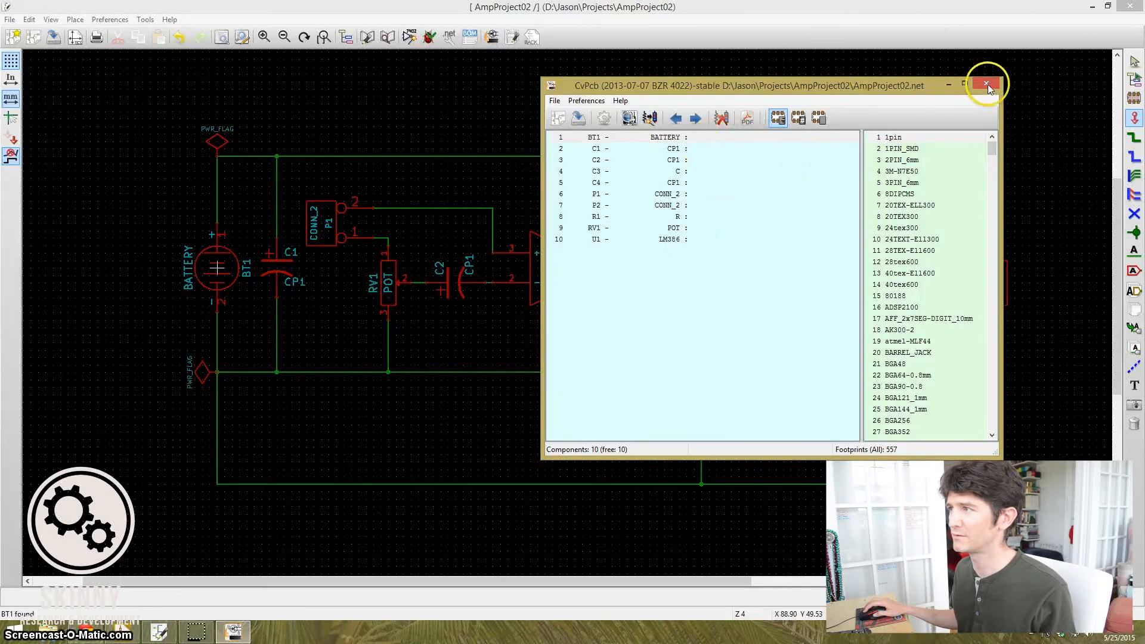
pyautogui.moveTo(985, 84)
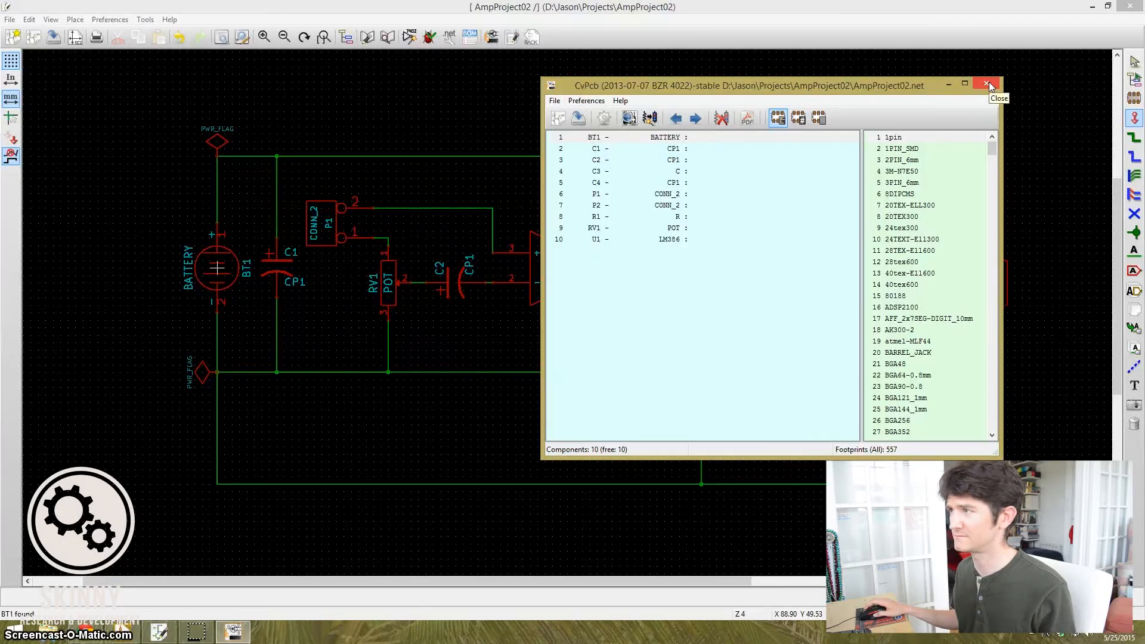
pyautogui.click(986, 85)
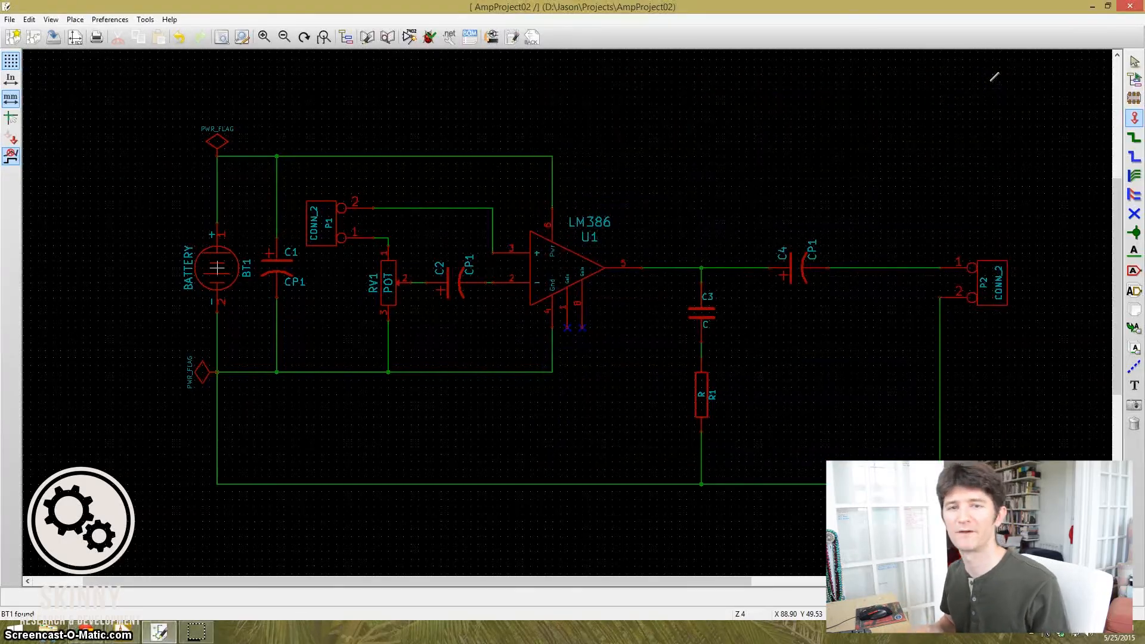